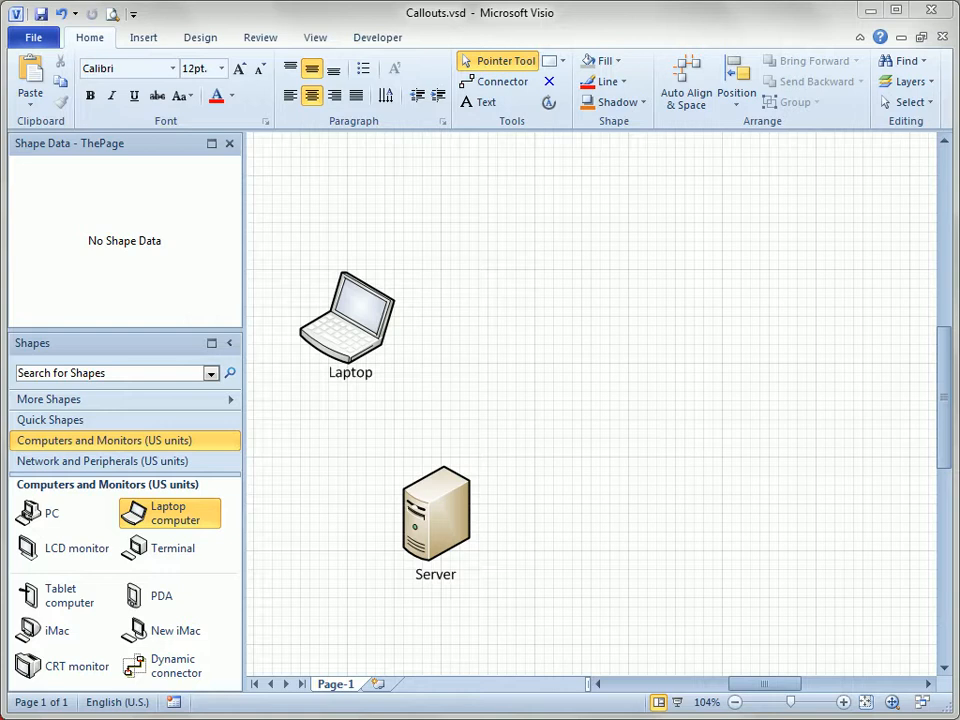
mouse_move(844, 198)
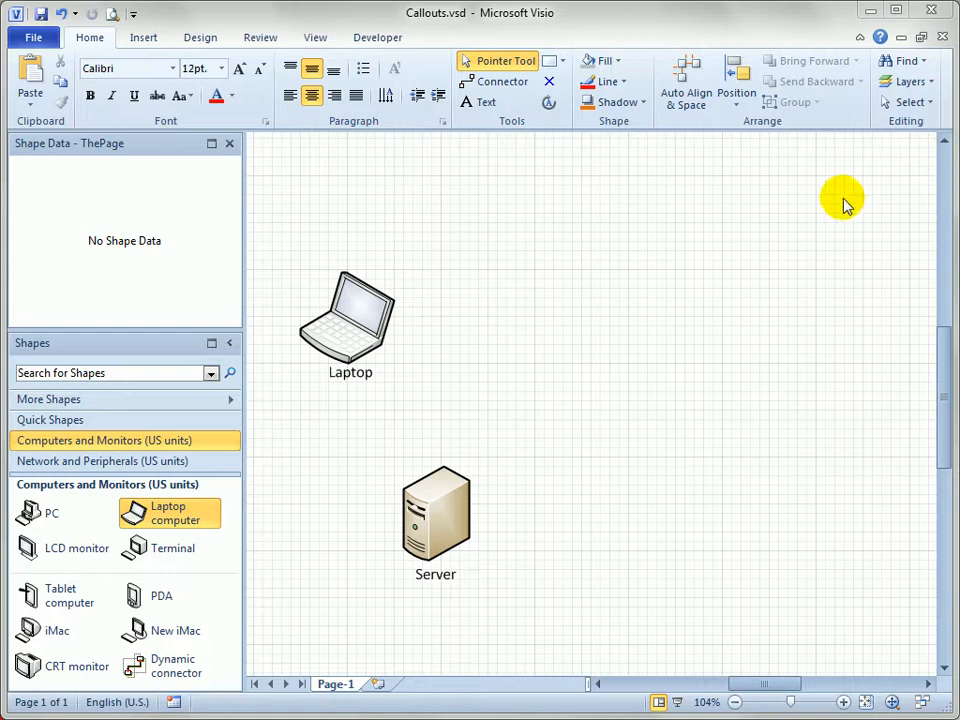
mouse_move(332, 368)
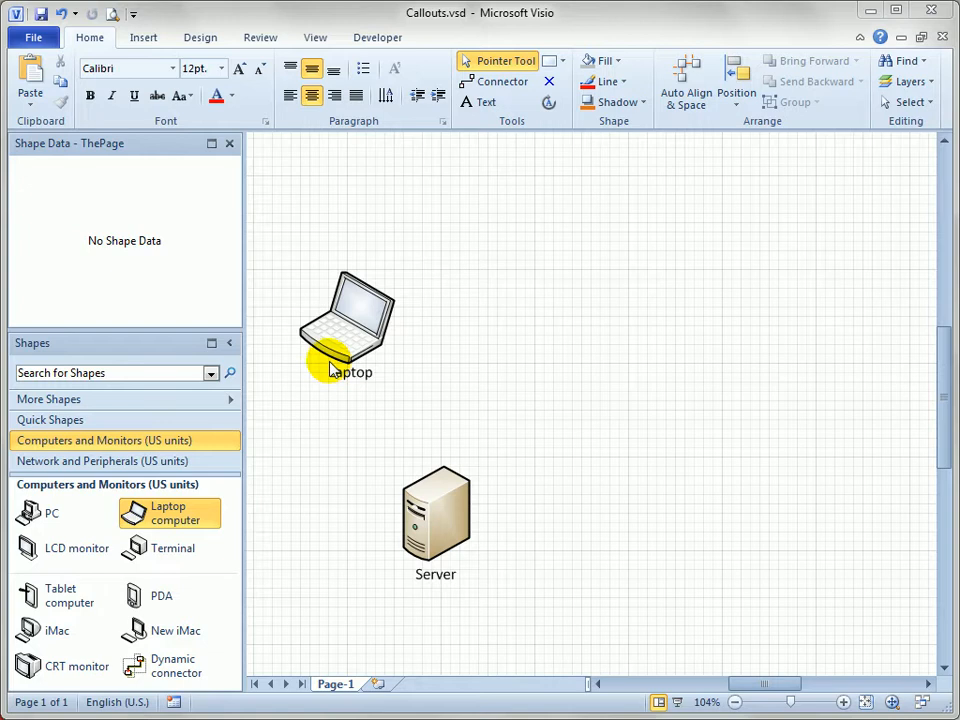
Select the laptop and add a green box callout to it from the Insert callout gallery
left_click(344, 324)
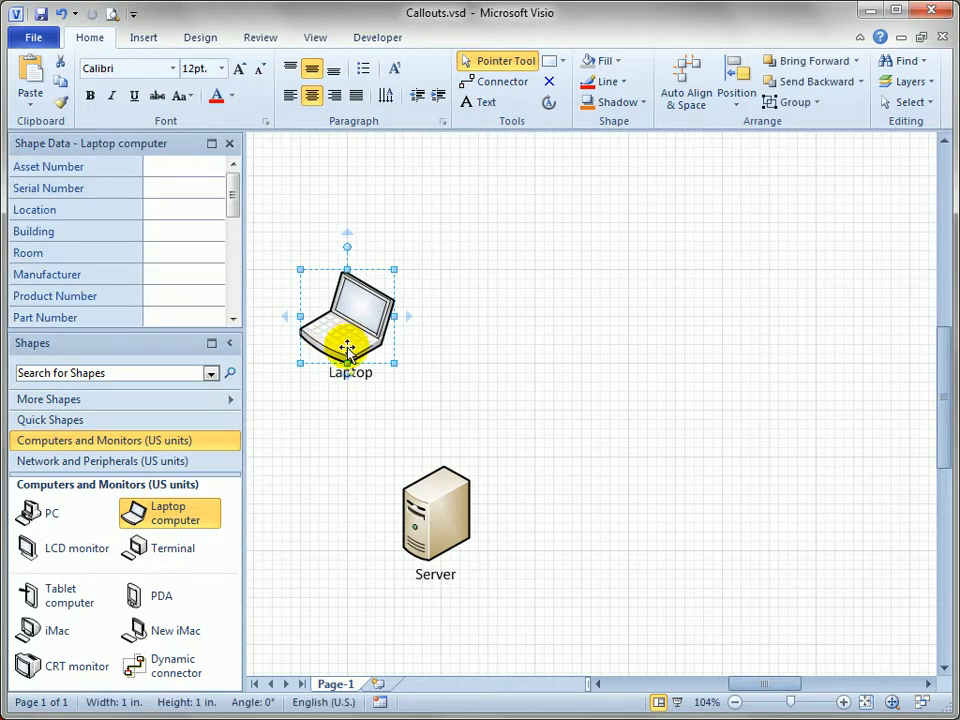
left_click(144, 36)
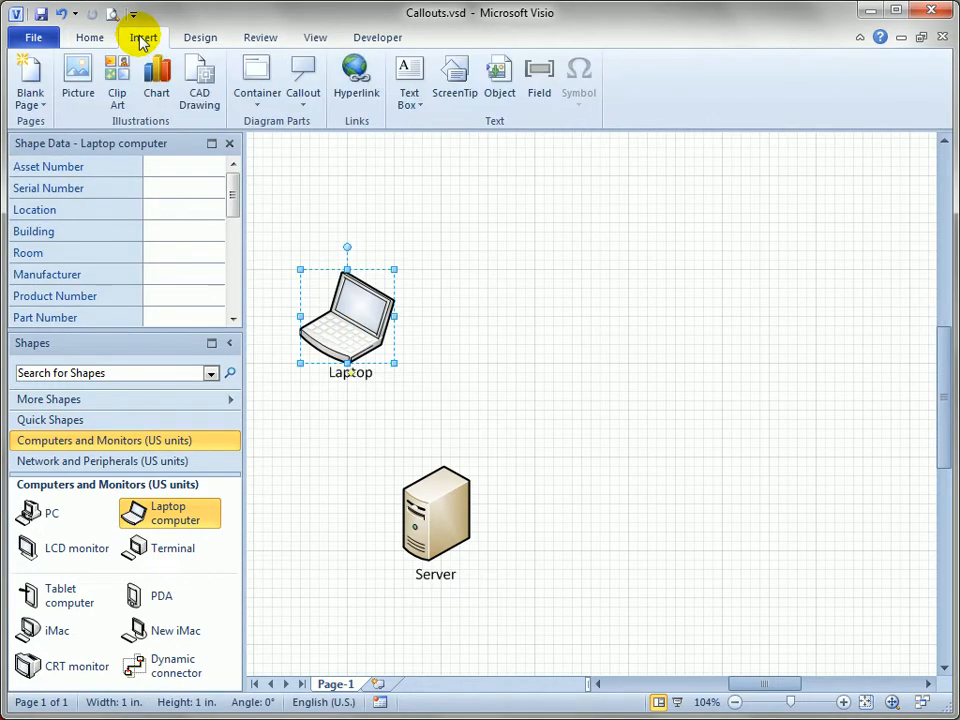
mouse_move(190, 76)
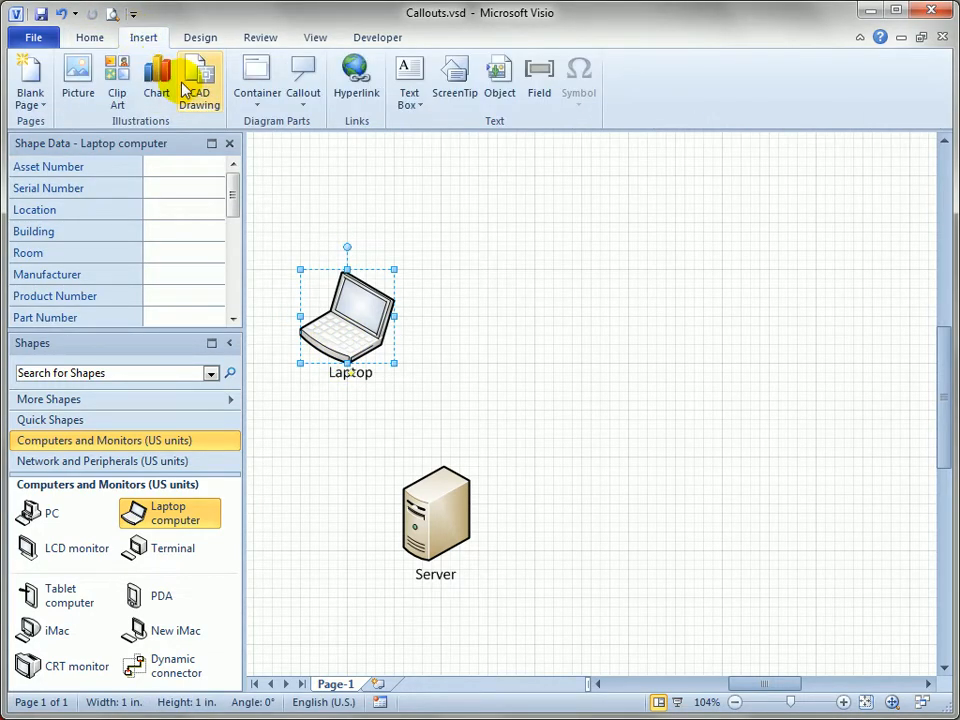
mouse_move(304, 80)
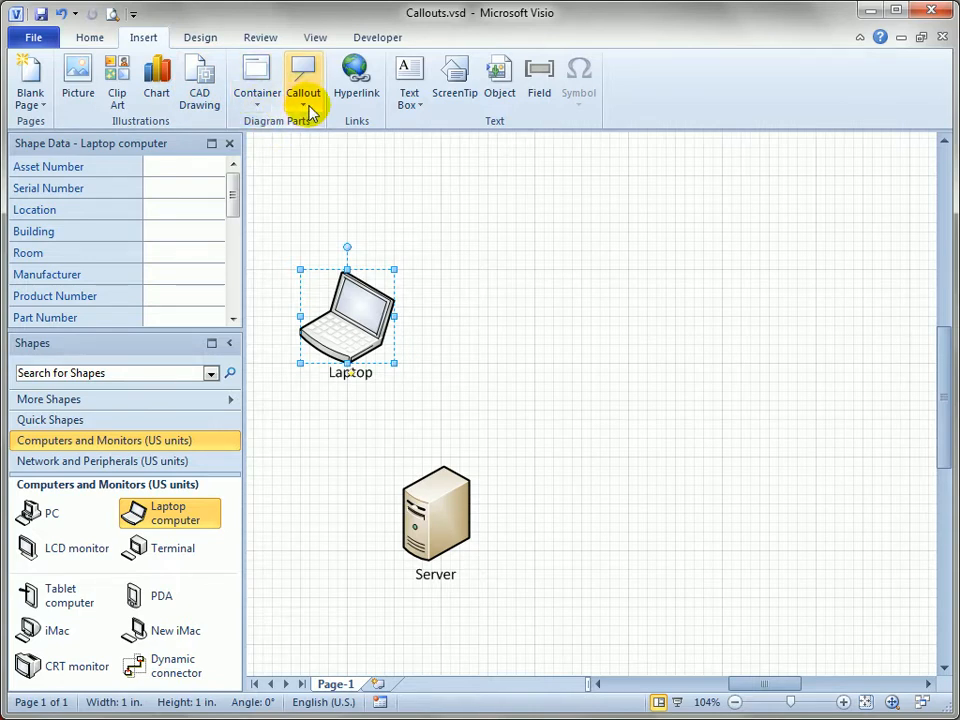
left_click(304, 80)
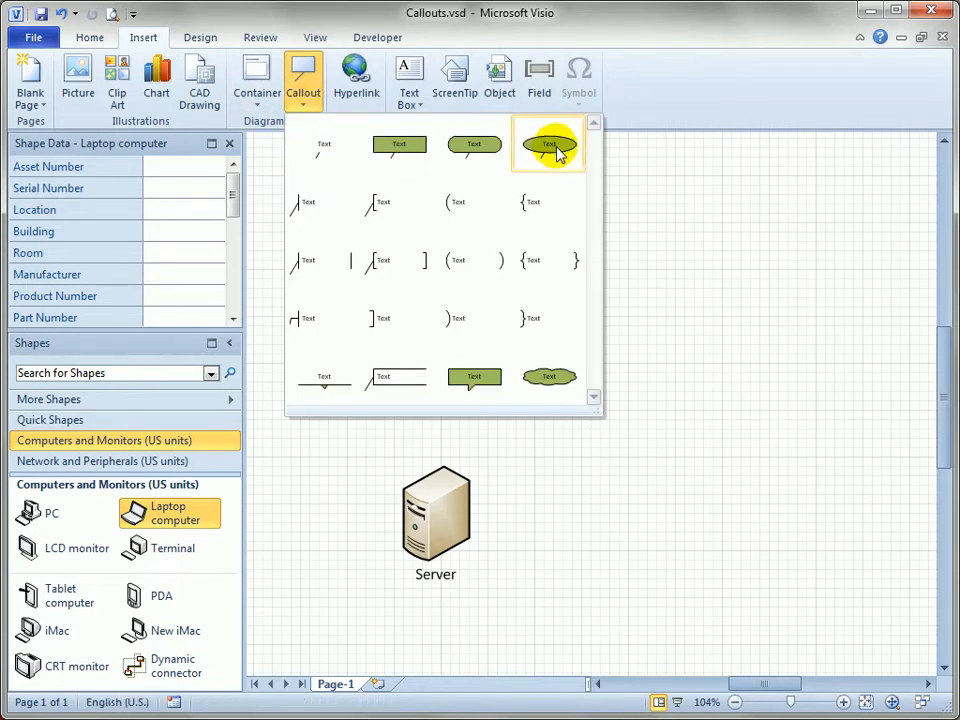
mouse_move(548, 376)
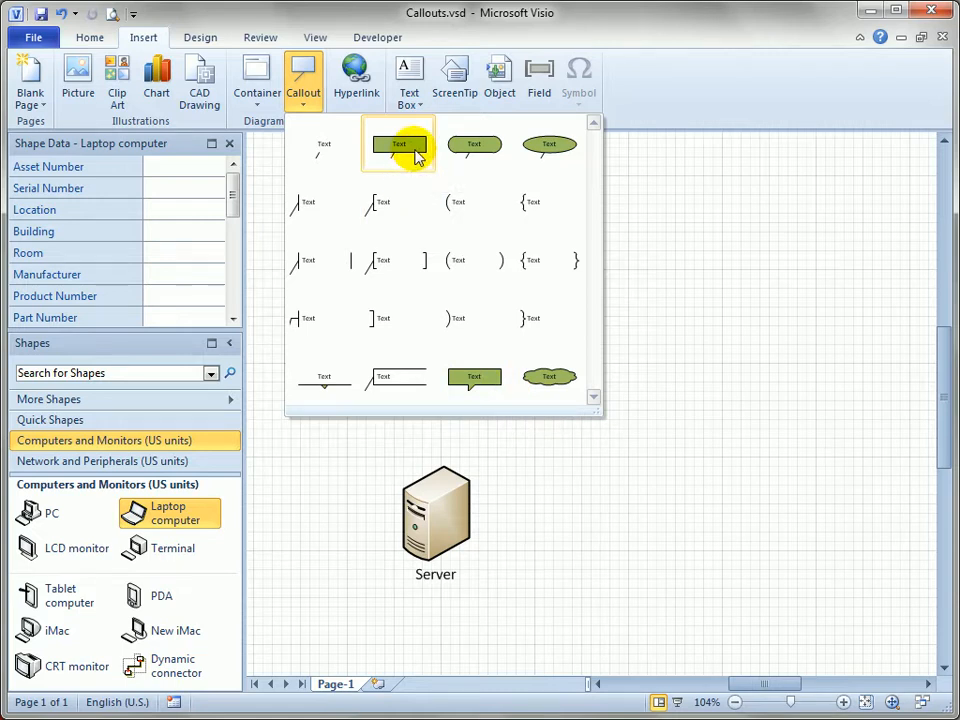
left_click(398, 144)
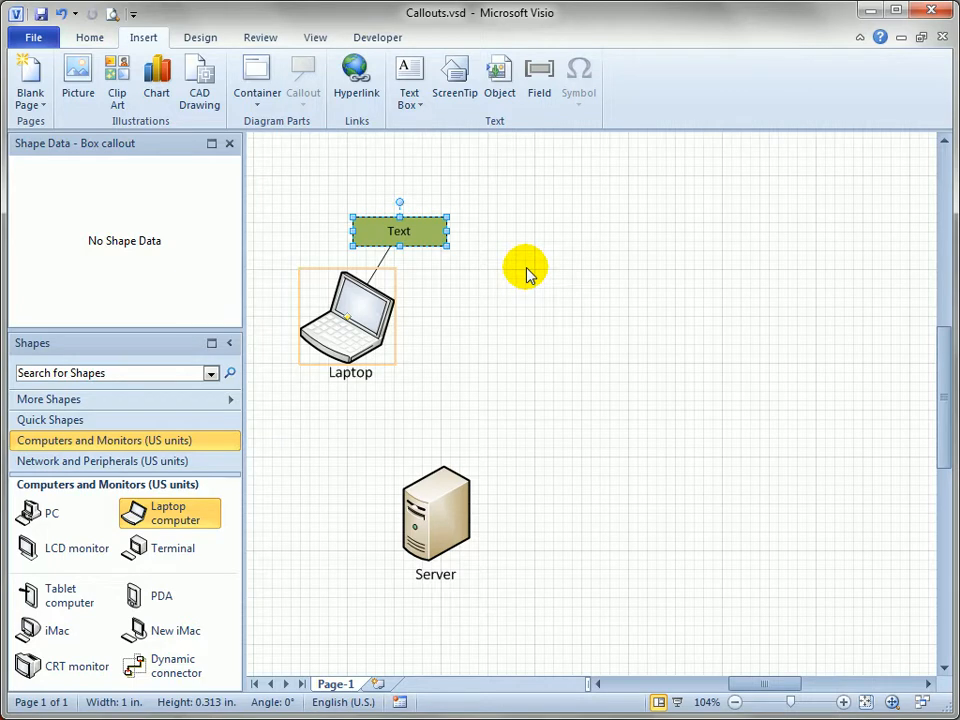
Enter the callout text 'This laptop is getting too old to perform properly' and finish editing
type("This laptop is")
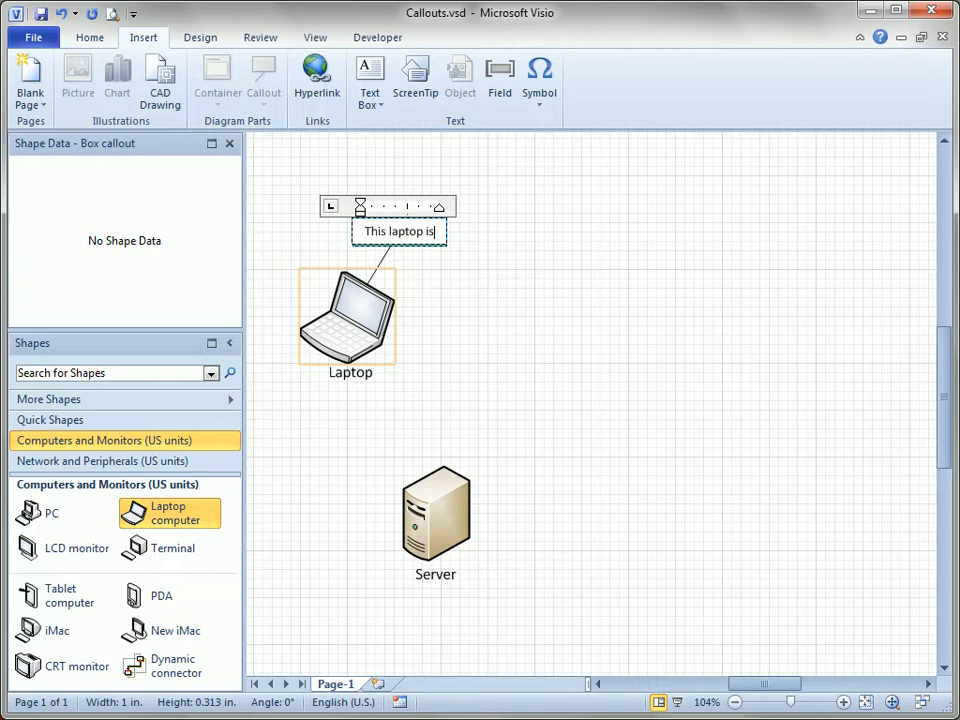
type("getting too old to perform properly")
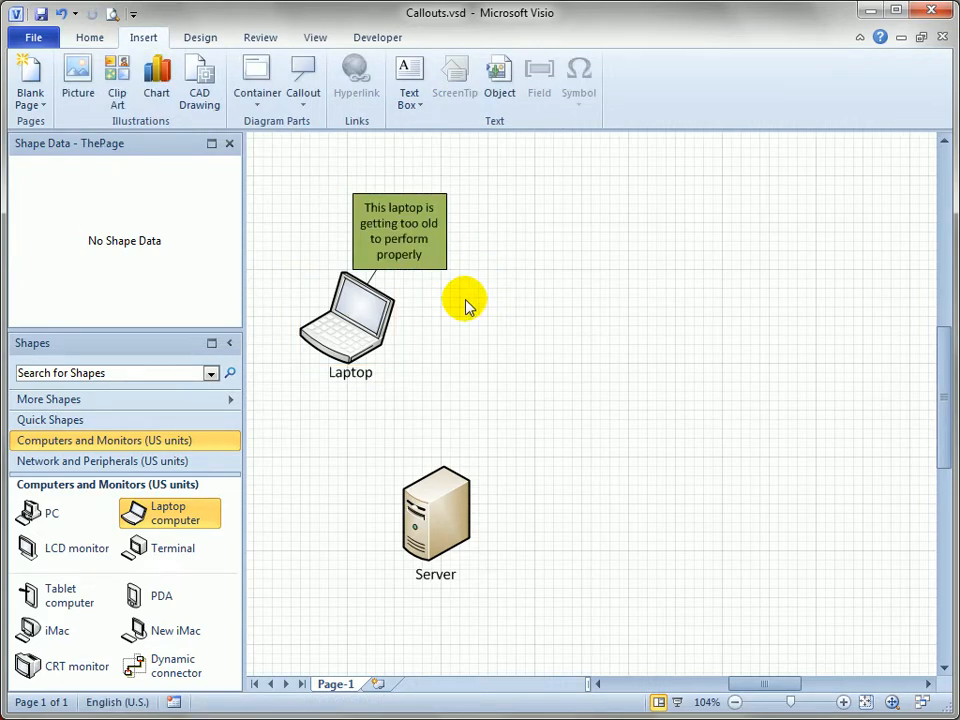
left_click(400, 230)
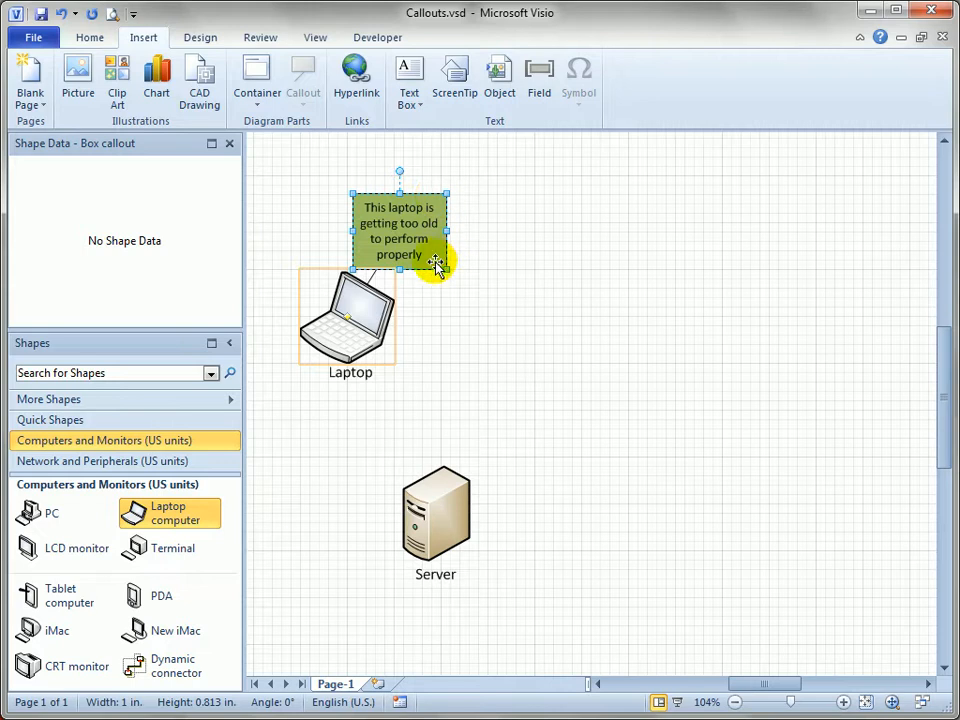
mouse_move(428, 264)
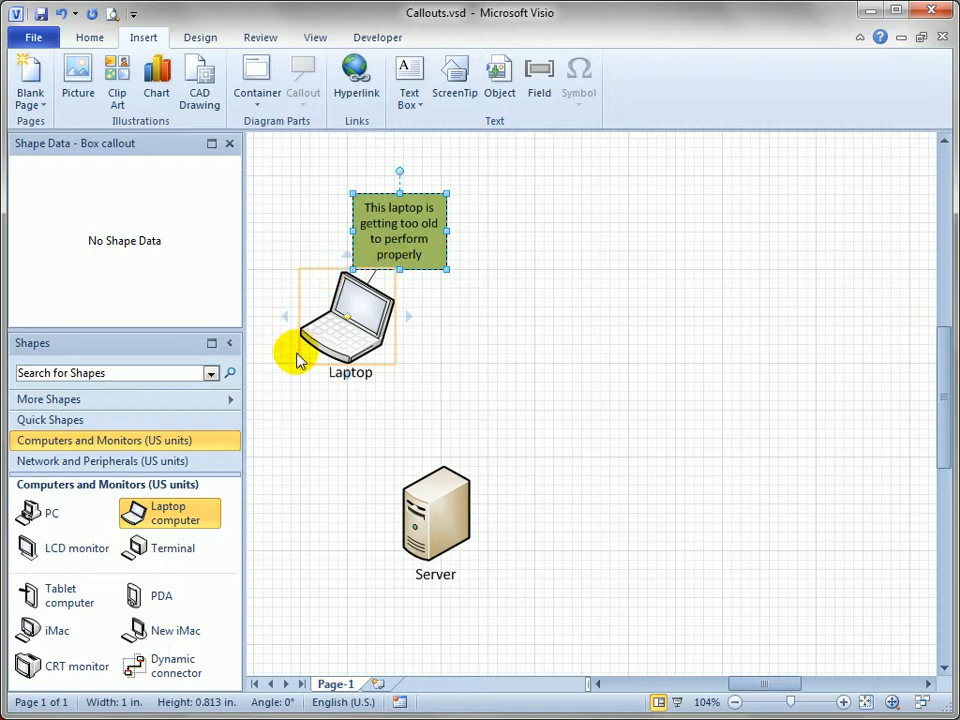
mouse_move(418, 352)
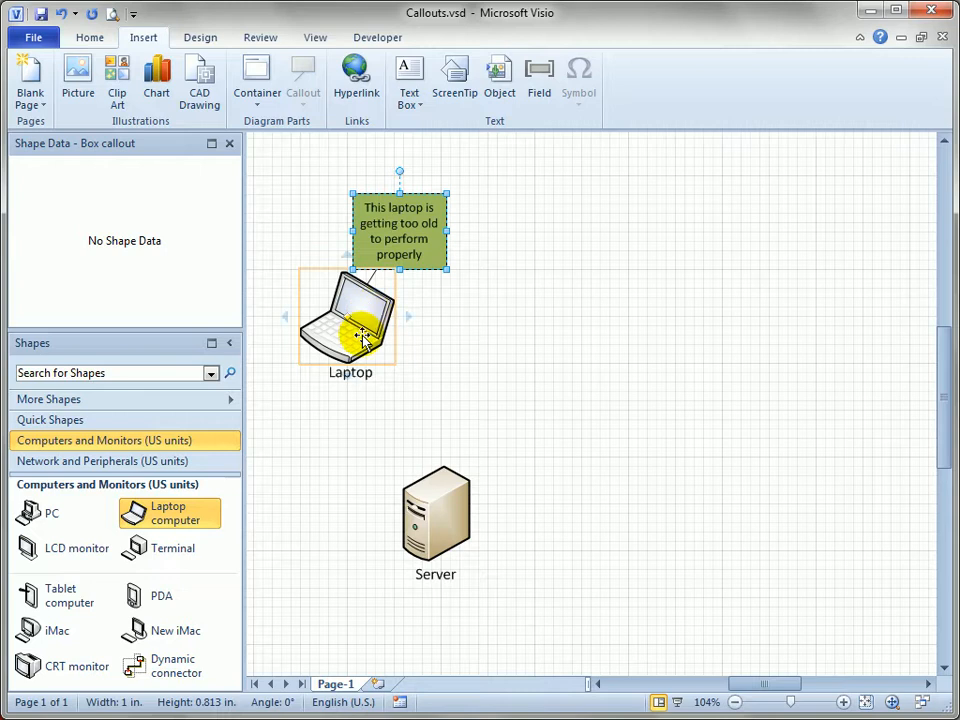
Move the laptop so the callout follows, then pull the callout away so its leader line shows
left_click(456, 320)
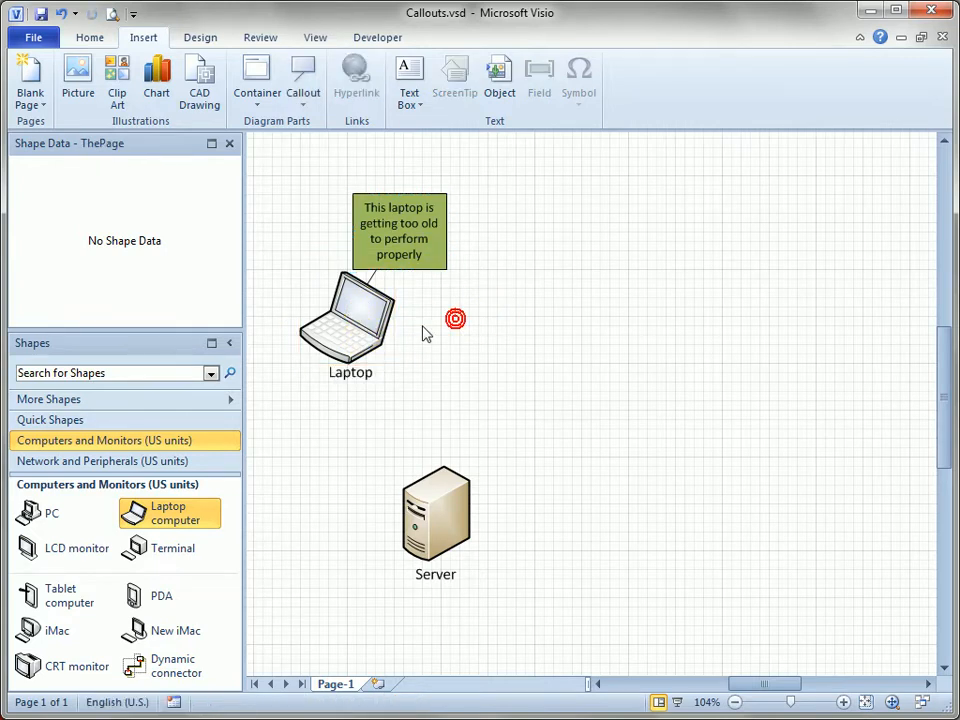
left_click_drag(350, 320, 684, 320)
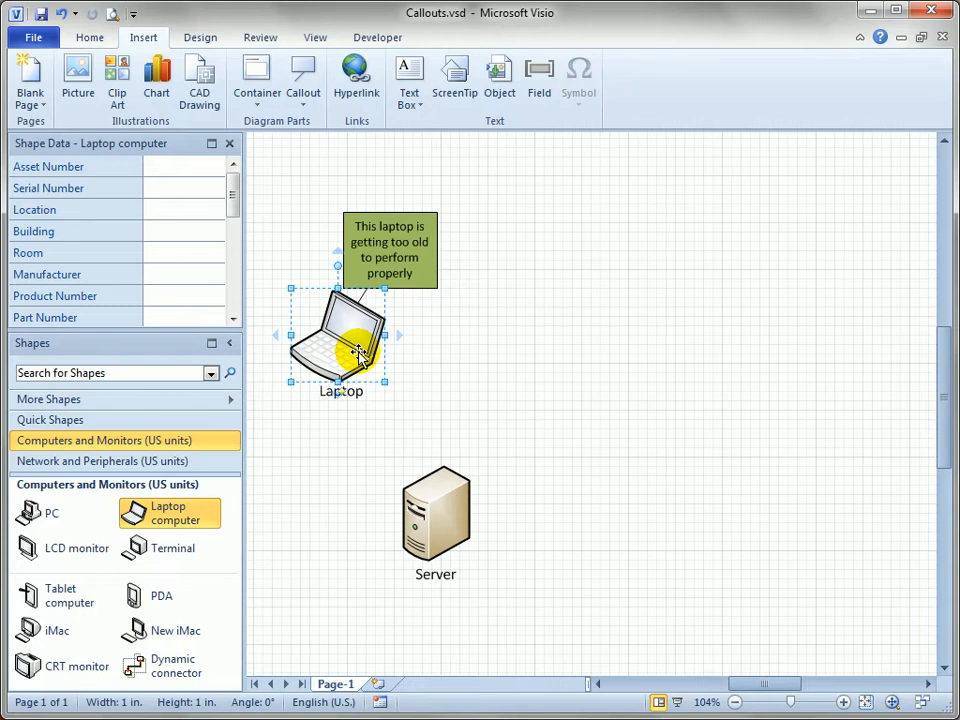
mouse_move(312, 192)
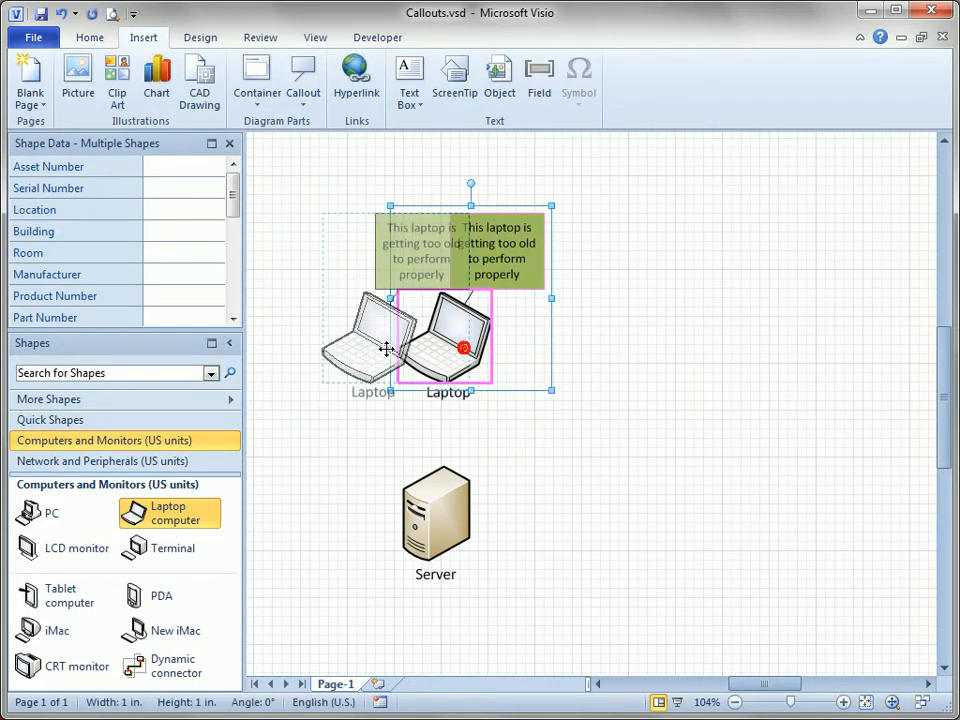
key("Delete")
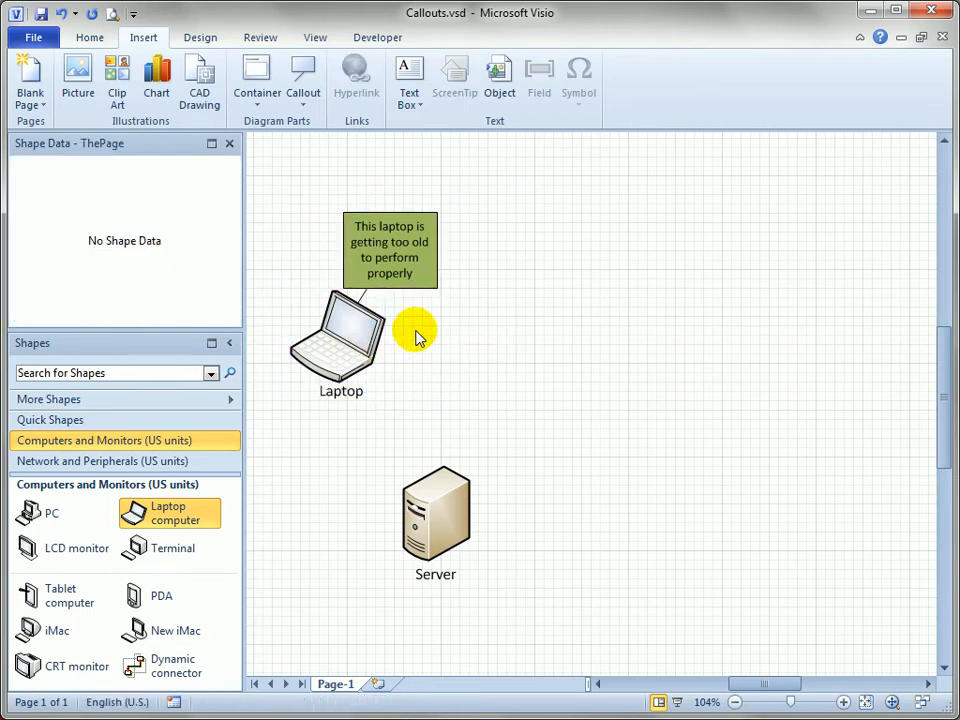
mouse_move(480, 230)
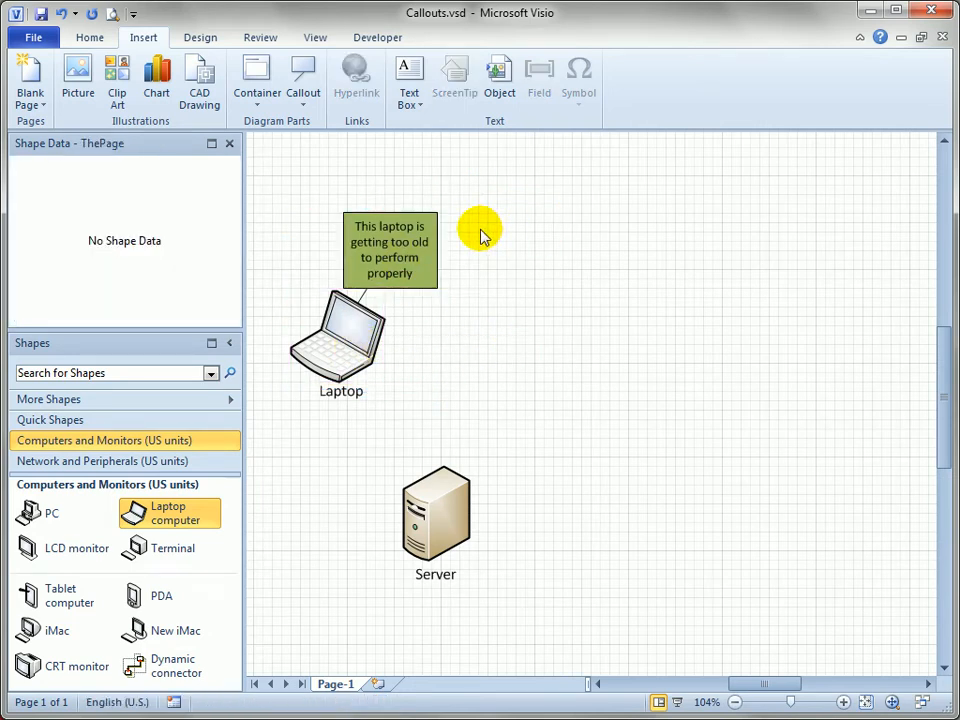
left_click(390, 248)
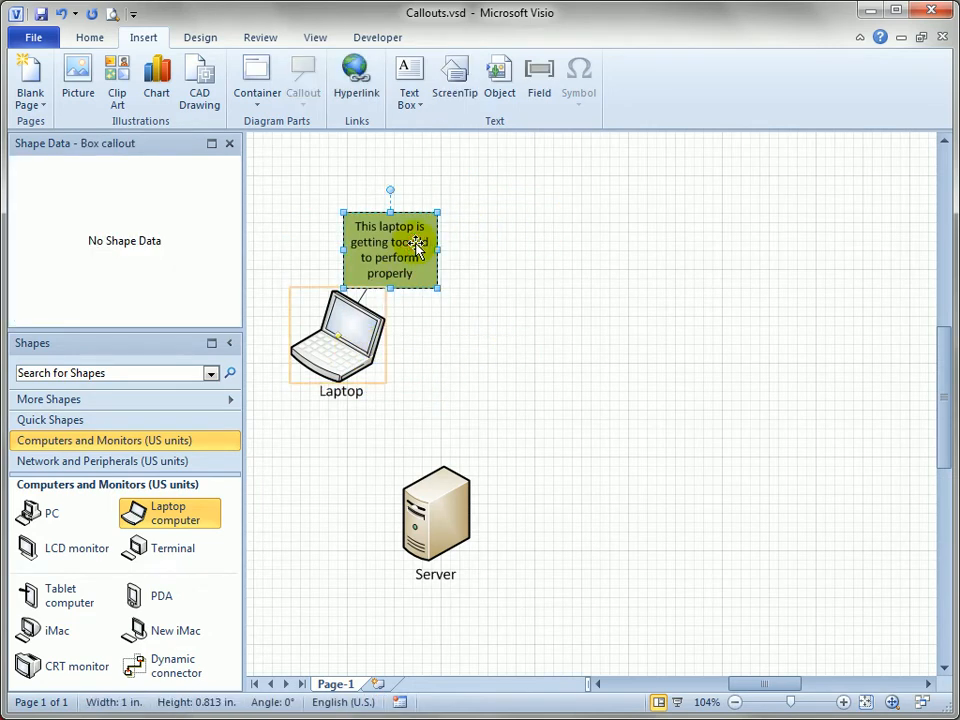
left_click(336, 340)
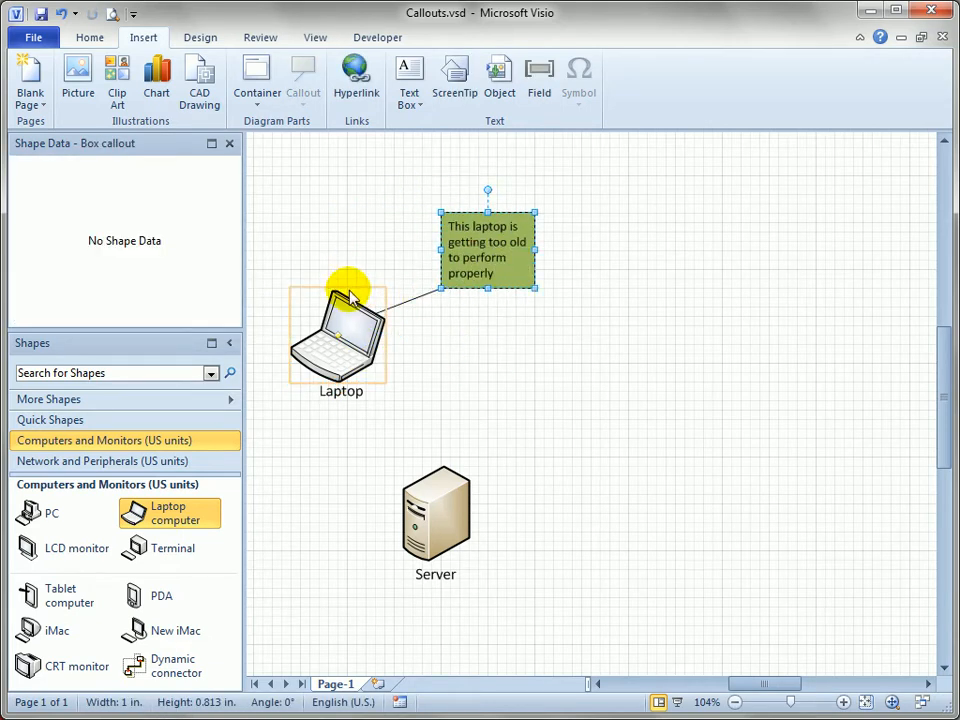
mouse_move(296, 424)
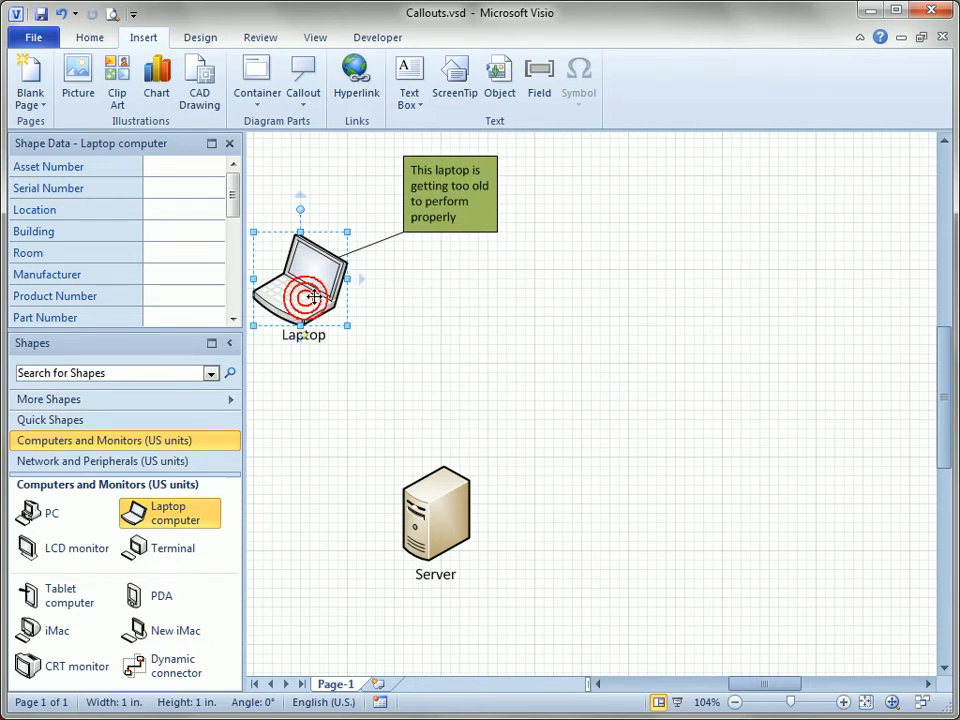
left_click_drag(300, 284, 500, 356)
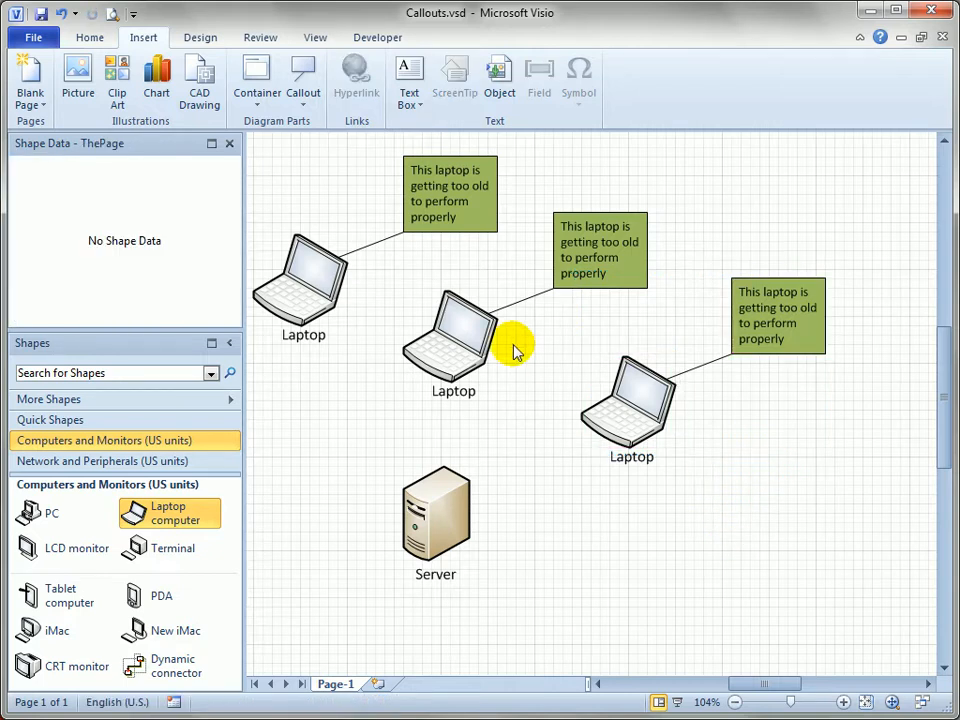
mouse_move(840, 236)
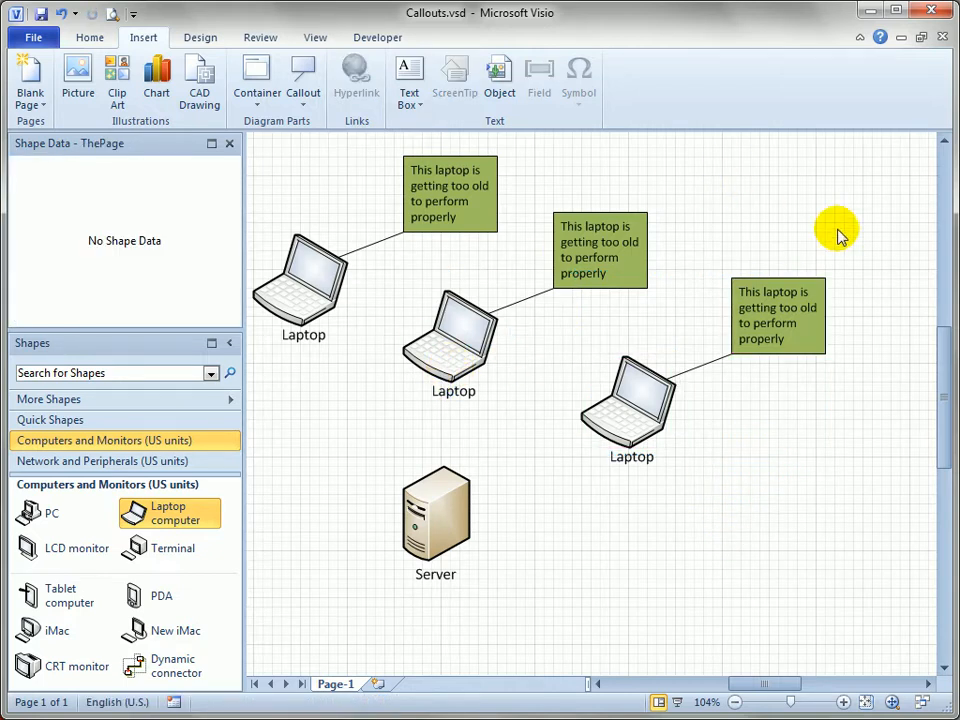
mouse_move(600, 496)
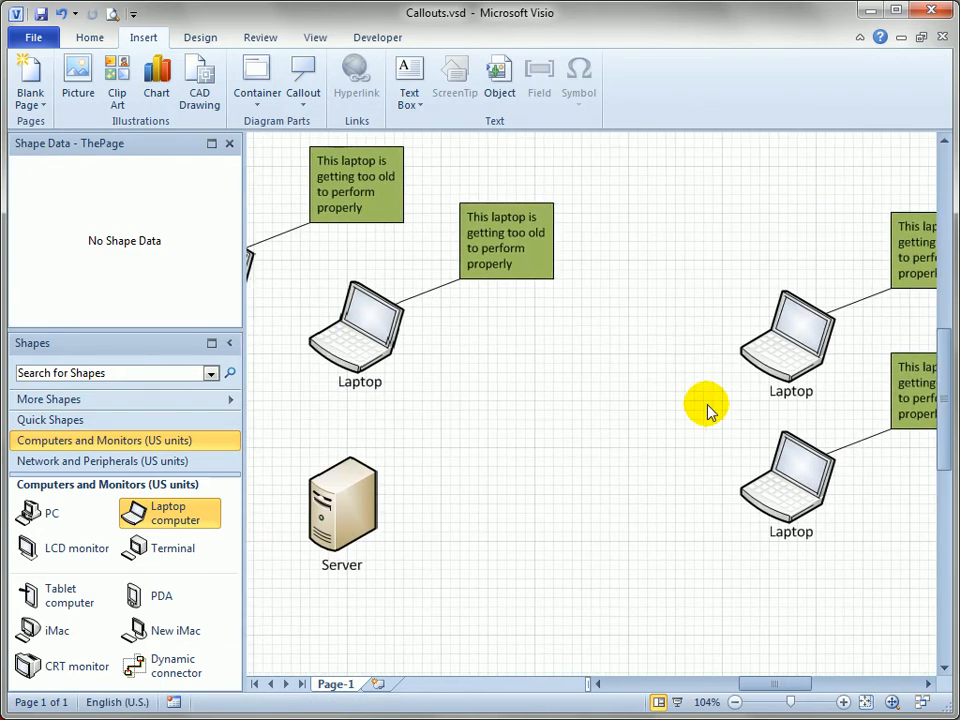
left_click(788, 486)
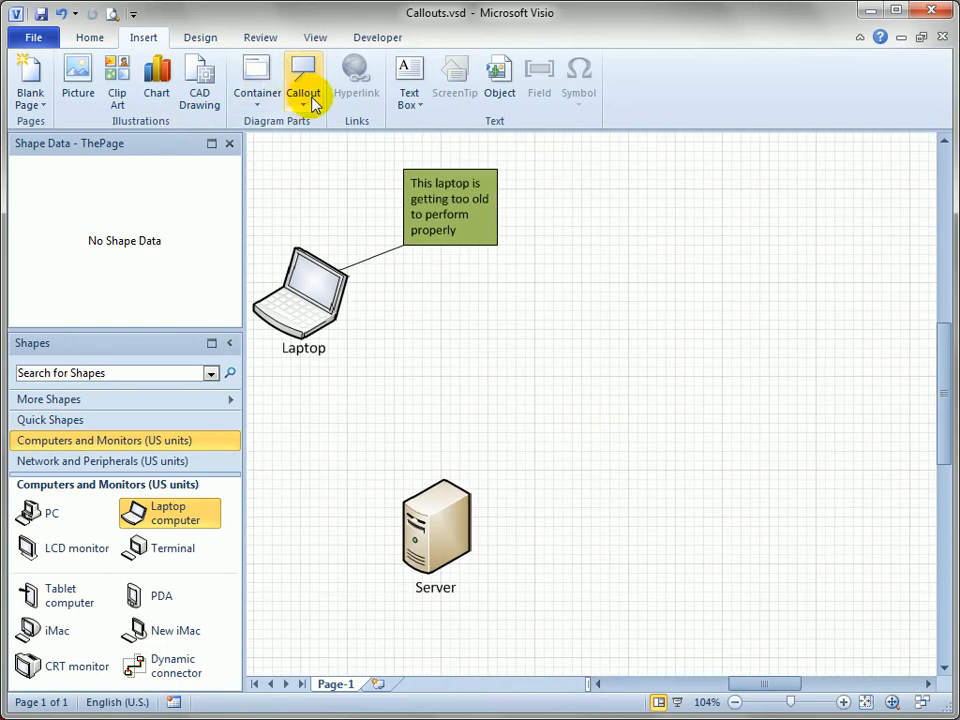
Add a green word balloon callout and drag it around to settle at the server's upper left
left_click(304, 80)
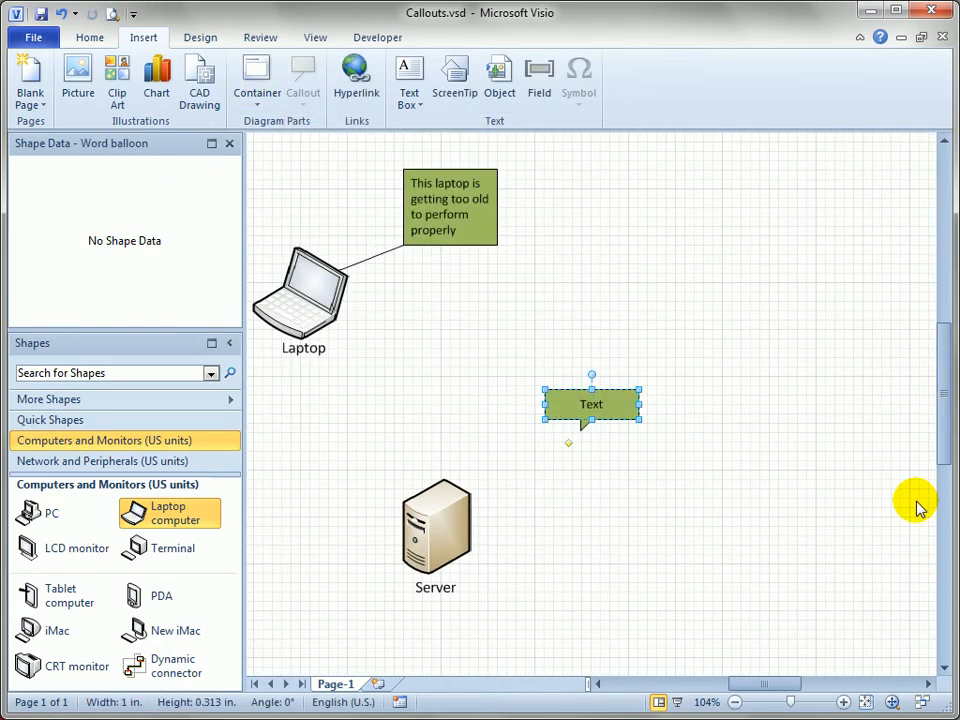
mouse_move(668, 476)
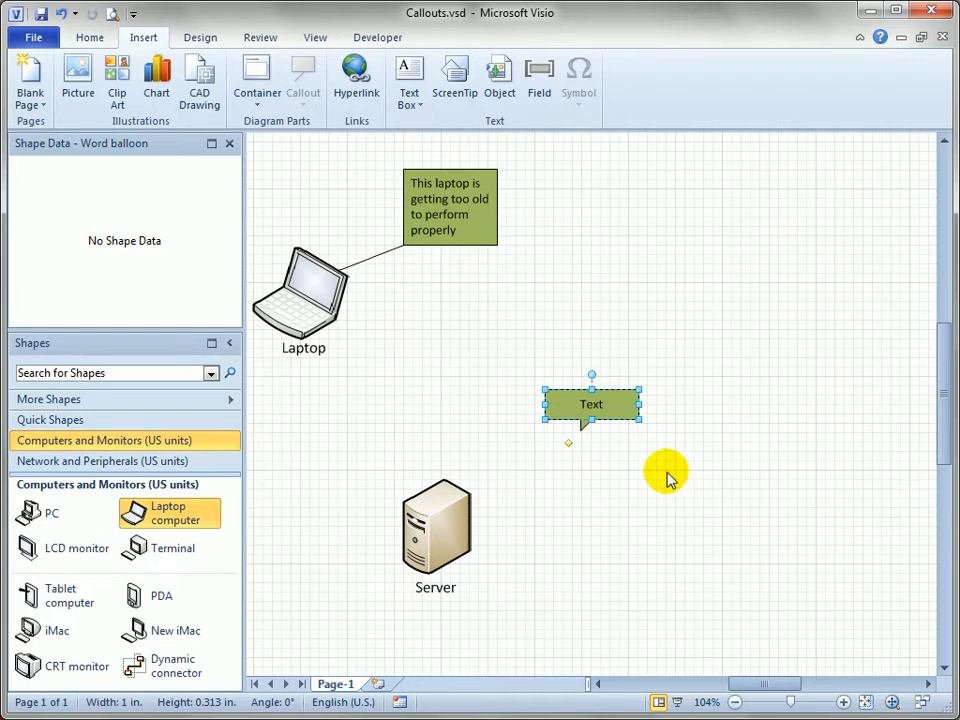
mouse_move(568, 458)
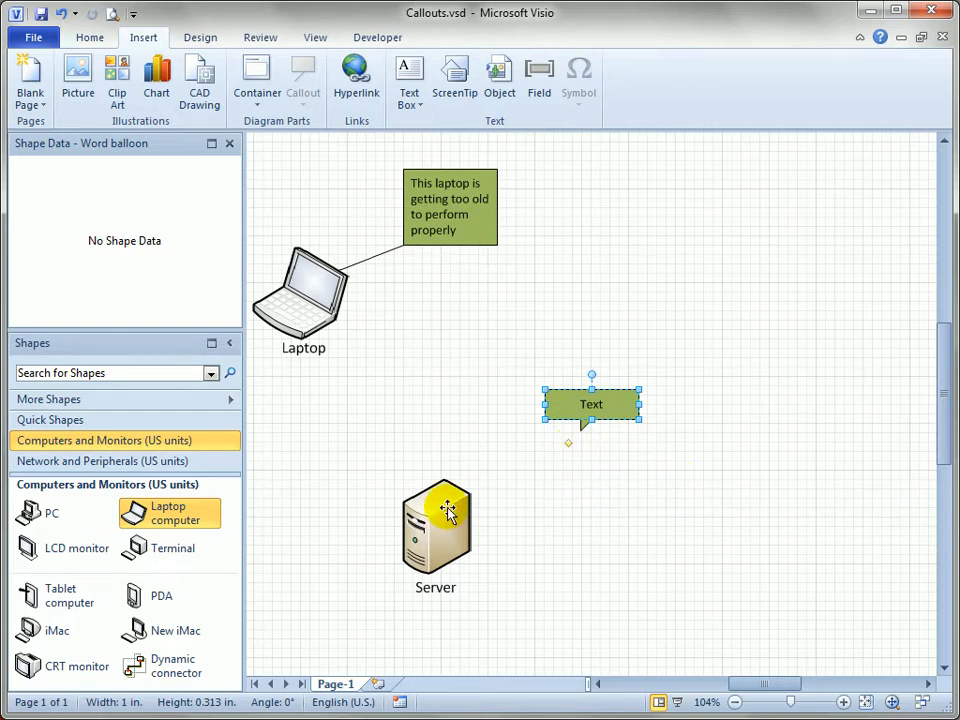
mouse_move(740, 324)
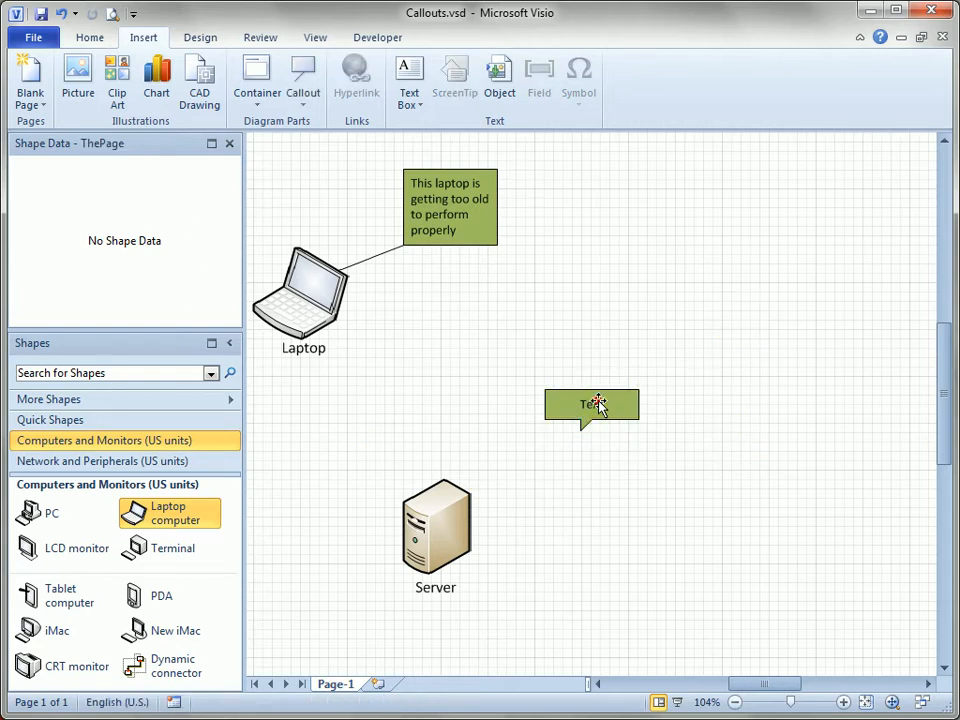
left_click(592, 404)
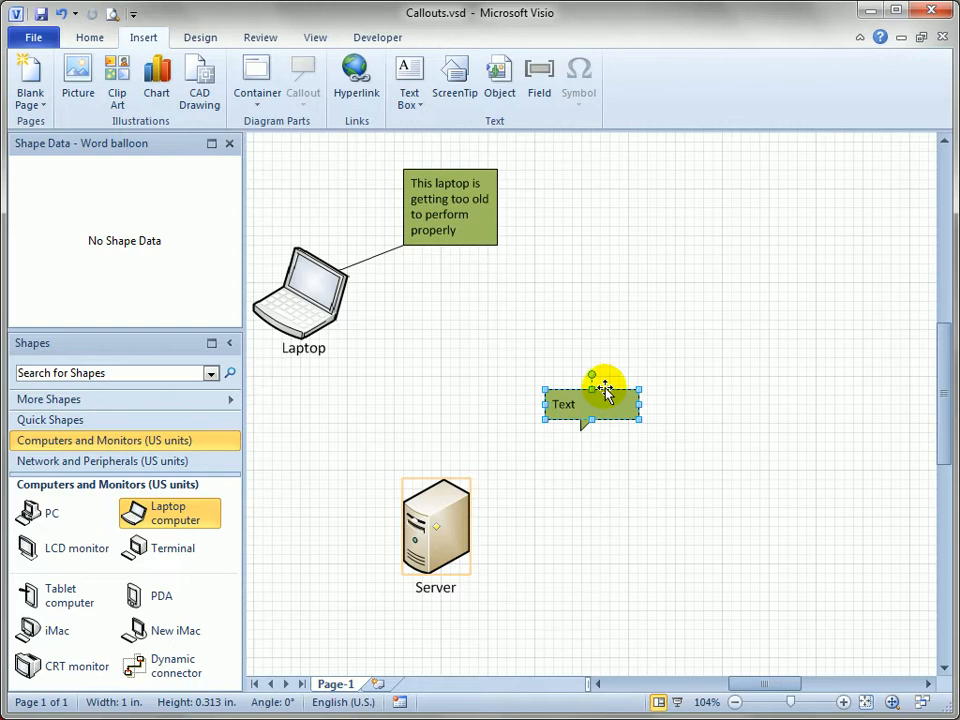
mouse_move(528, 516)
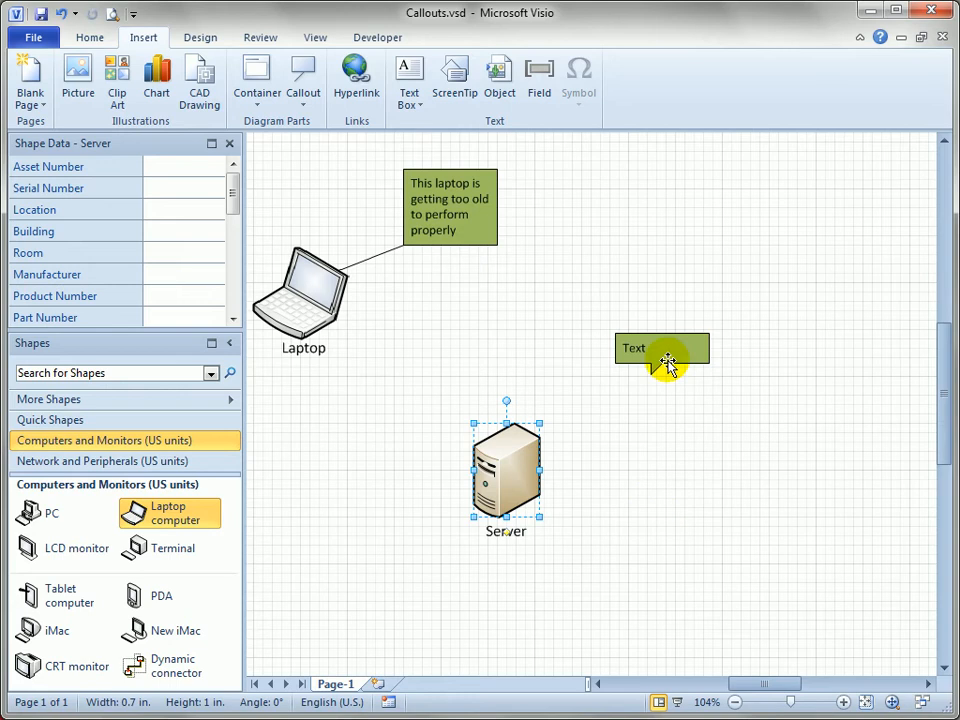
left_click_drag(662, 348, 412, 422)
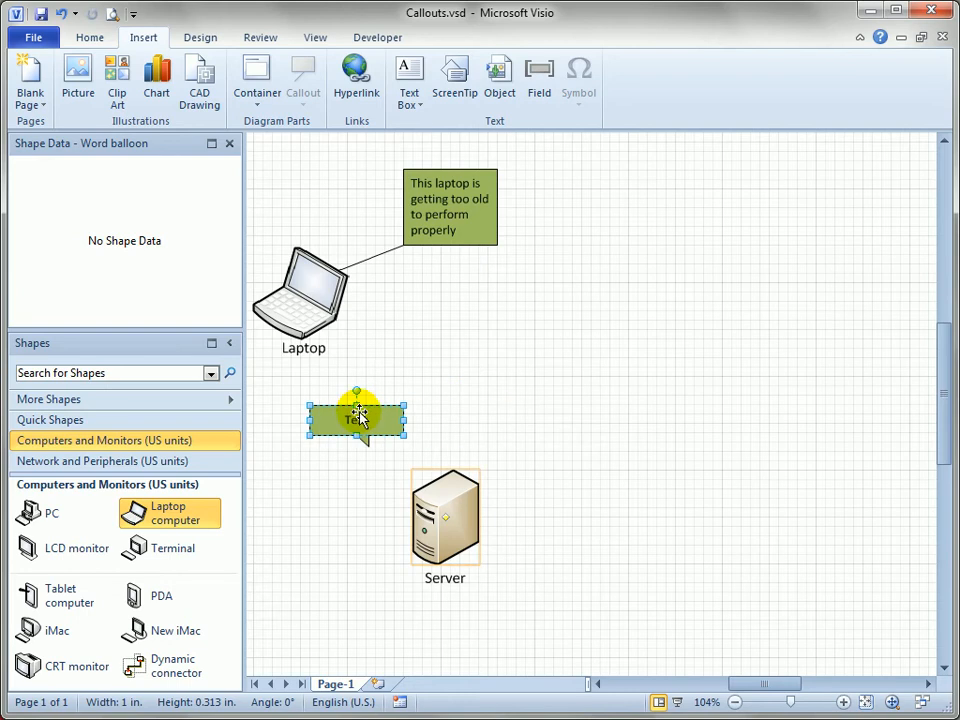
left_click_drag(358, 418, 572, 456)
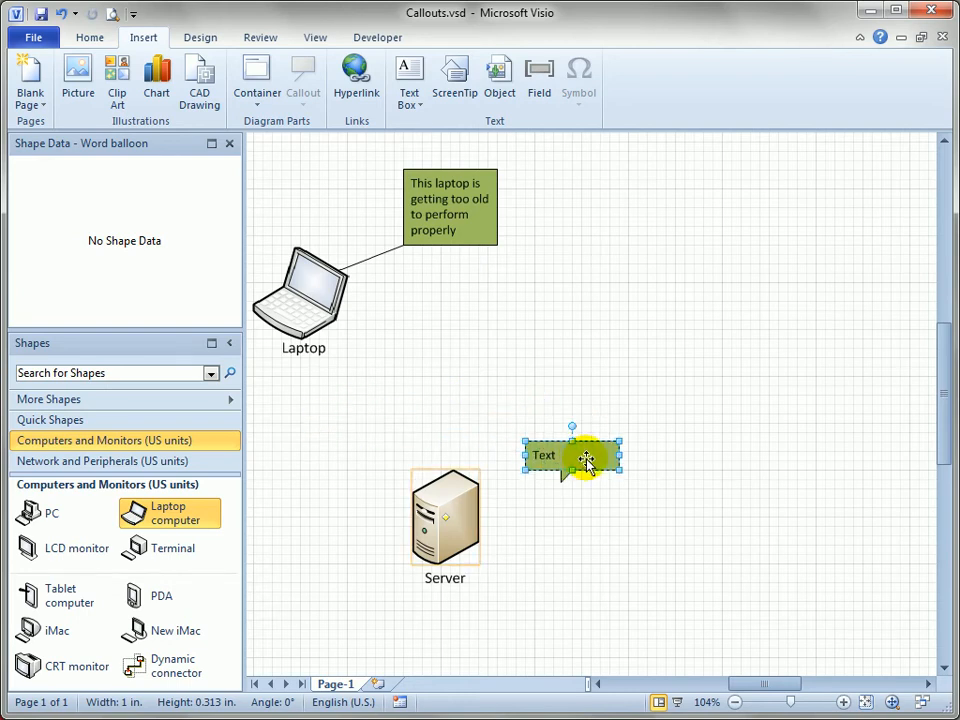
left_click_drag(572, 456, 300, 464)
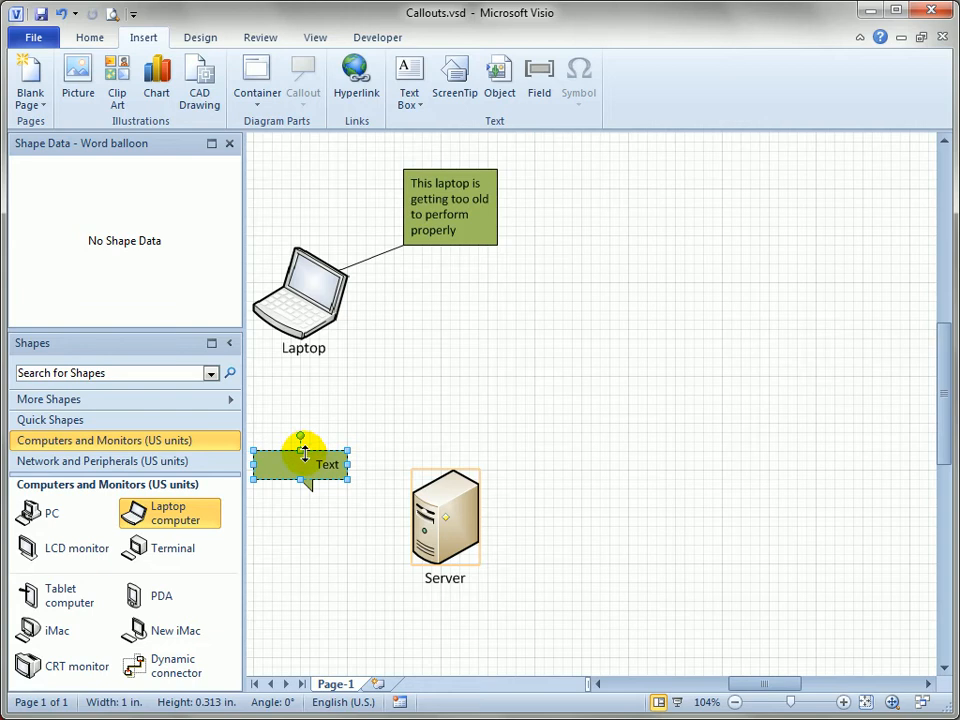
mouse_move(490, 536)
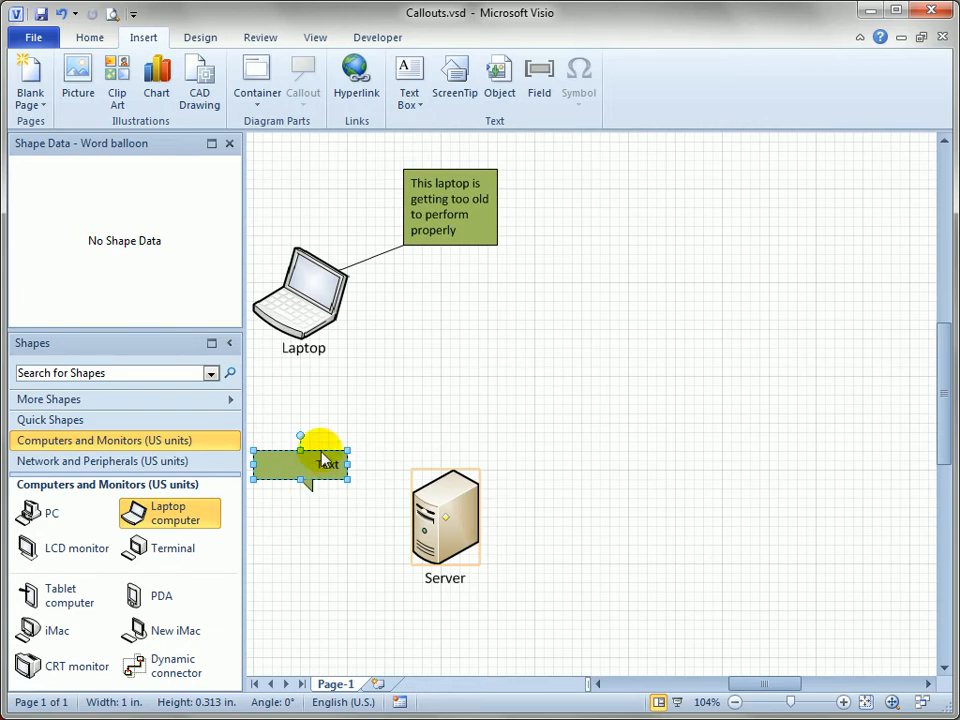
left_click(200, 36)
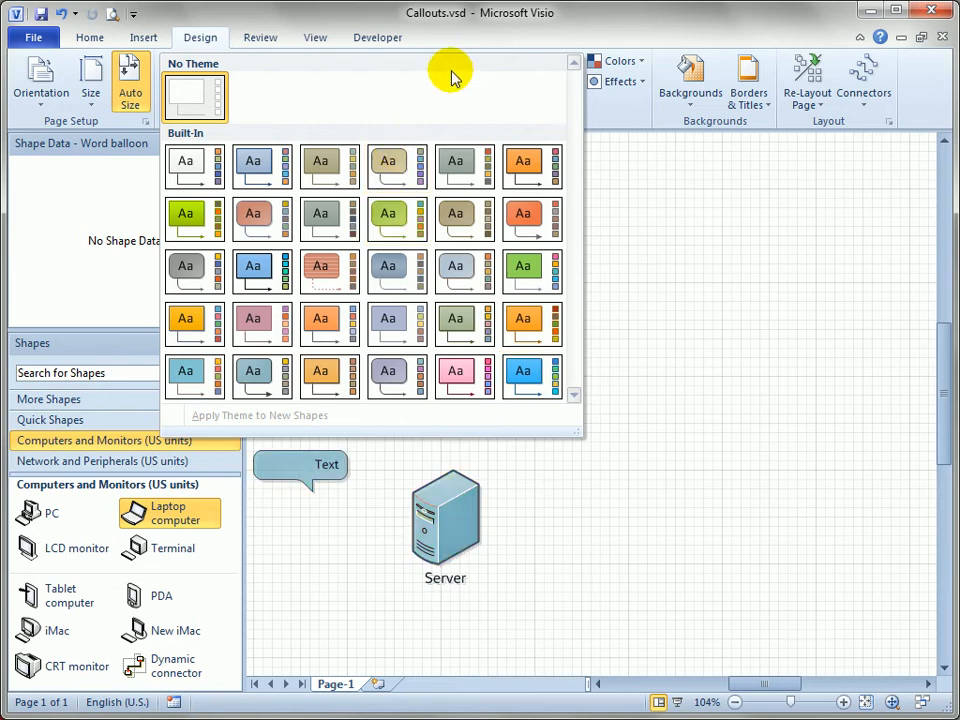
left_click(144, 36)
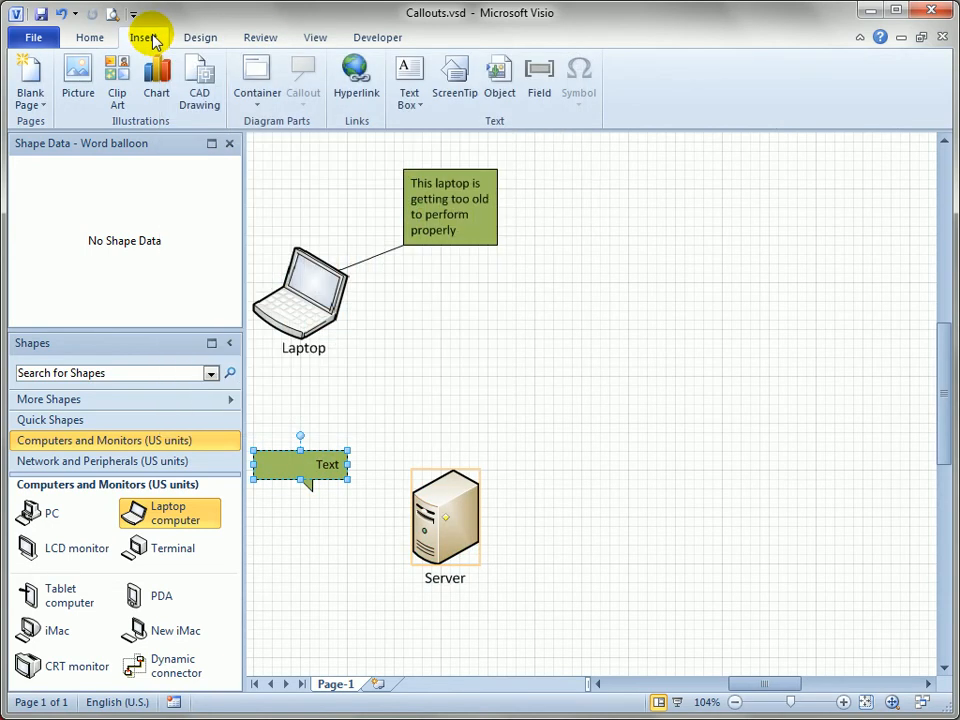
left_click(256, 76)
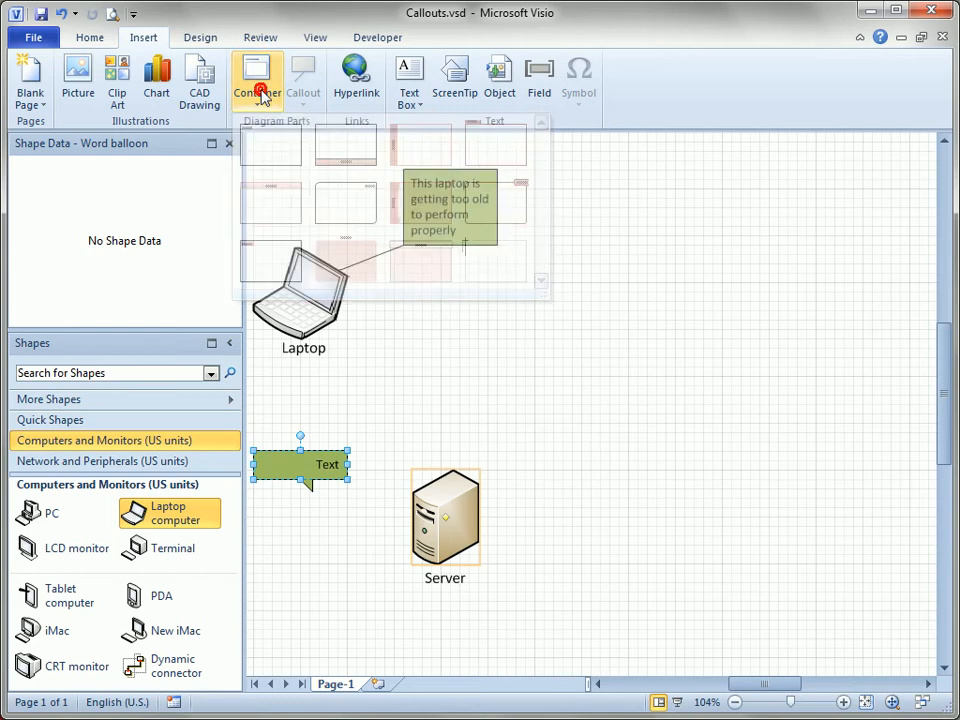
left_click(256, 78)
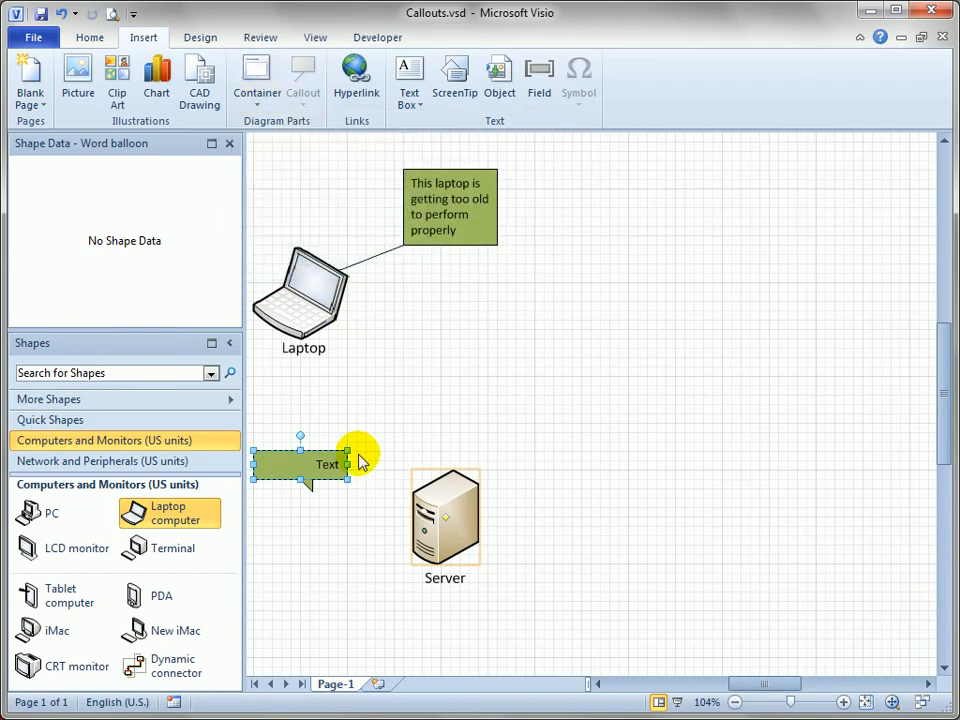
mouse_move(356, 262)
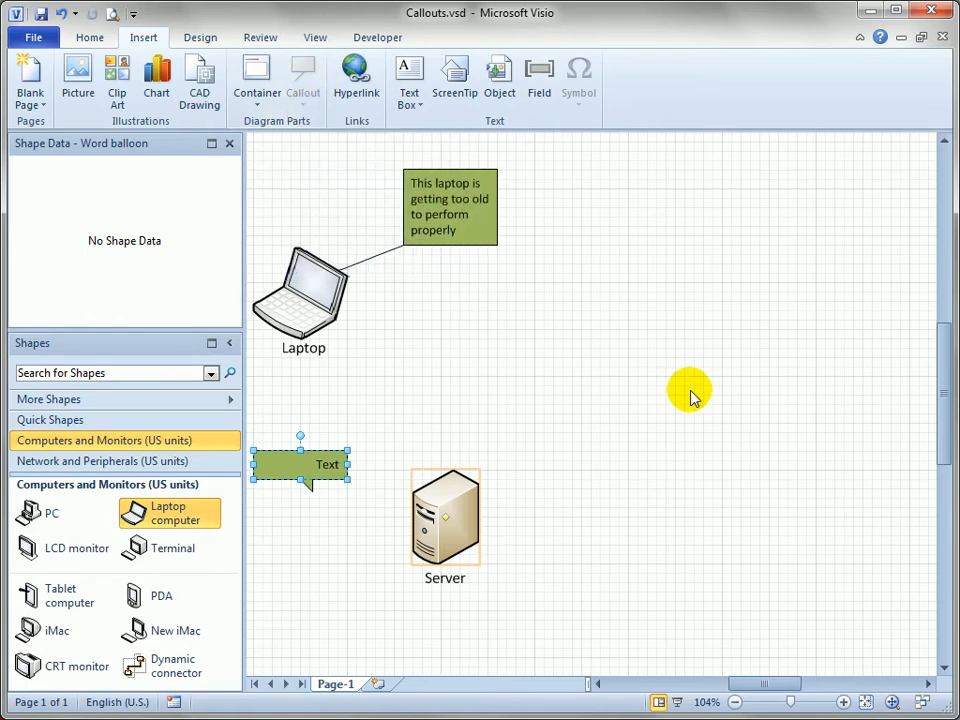
mouse_move(624, 248)
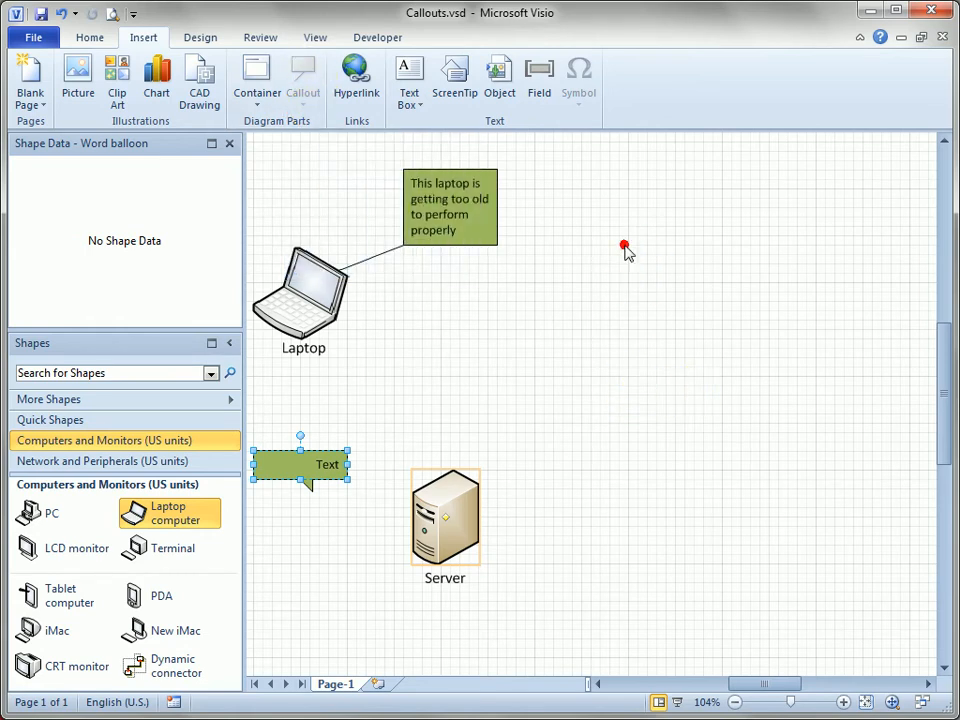
left_click(304, 78)
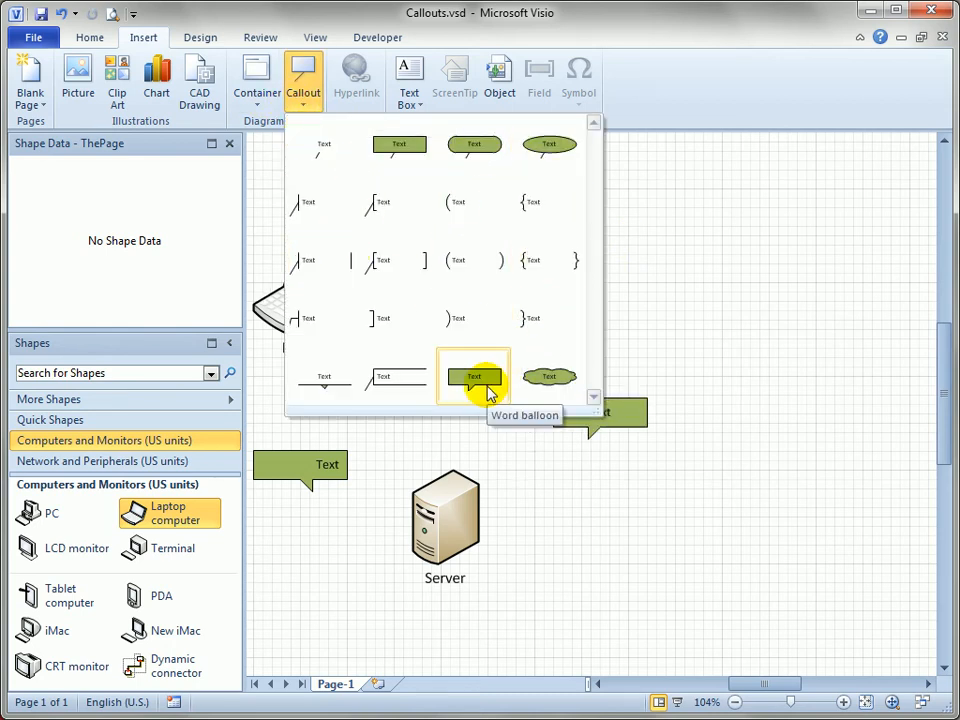
mouse_move(472, 260)
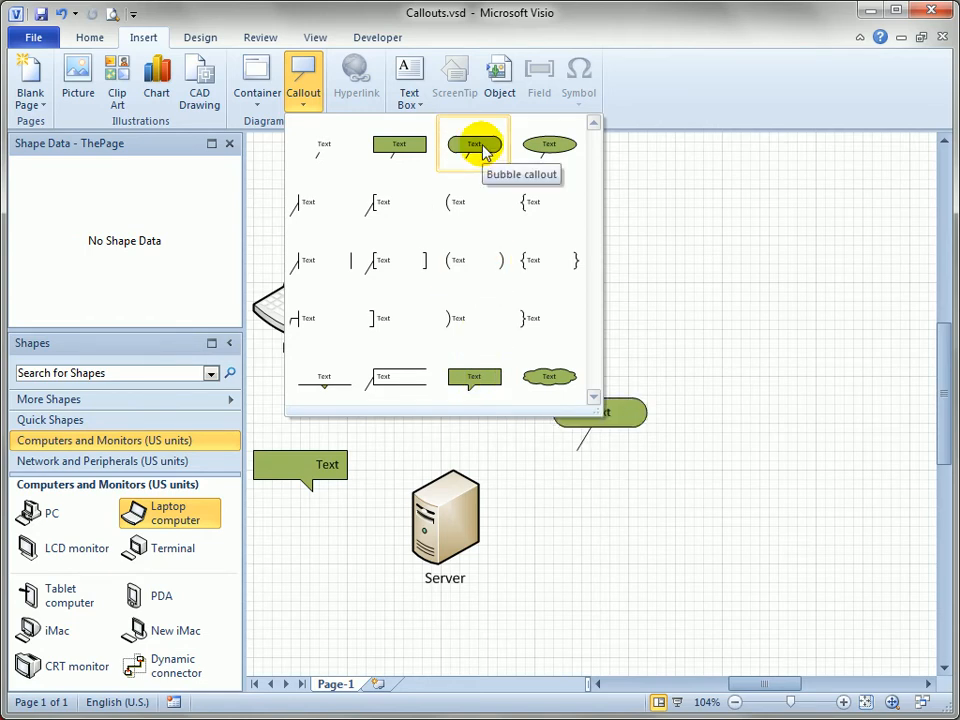
left_click(472, 144)
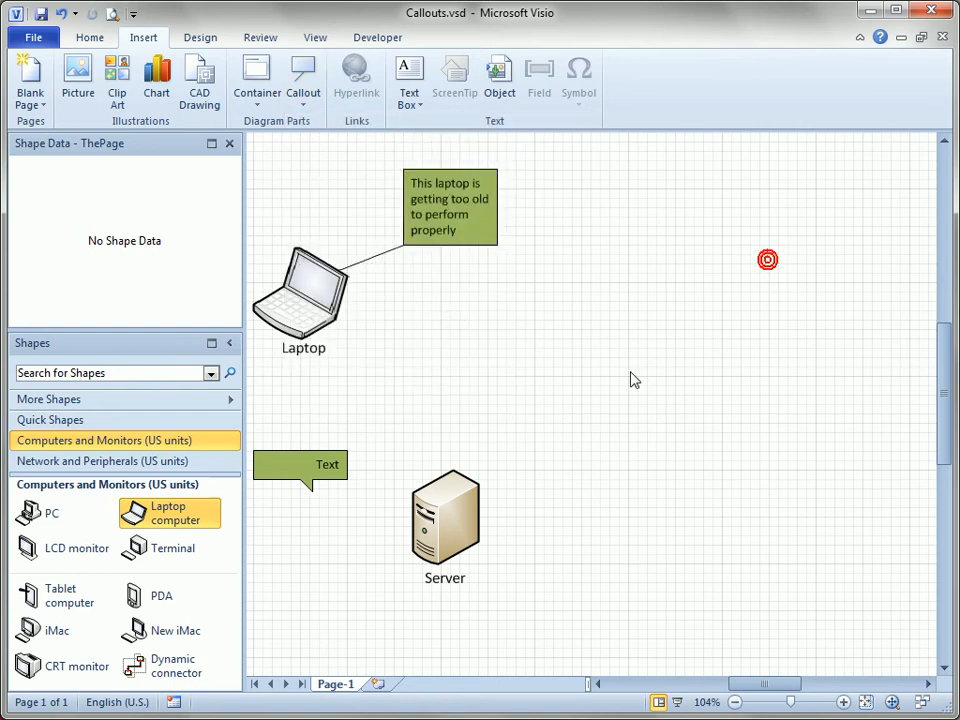
Change the server's word balloon to the rounded Bubble callout style
left_click(304, 464)
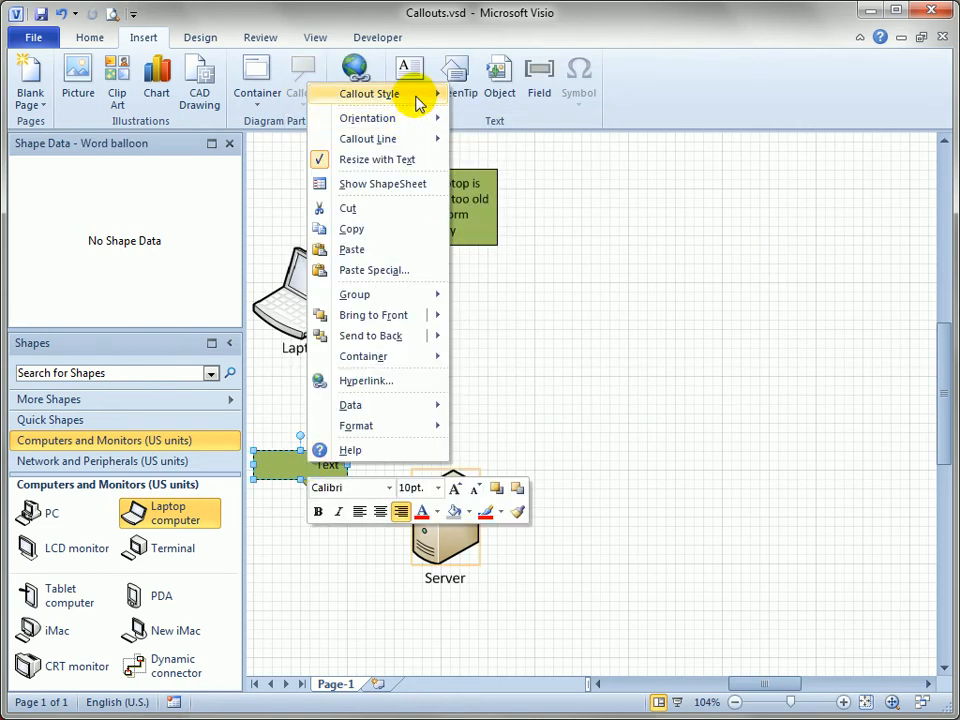
left_click(368, 94)
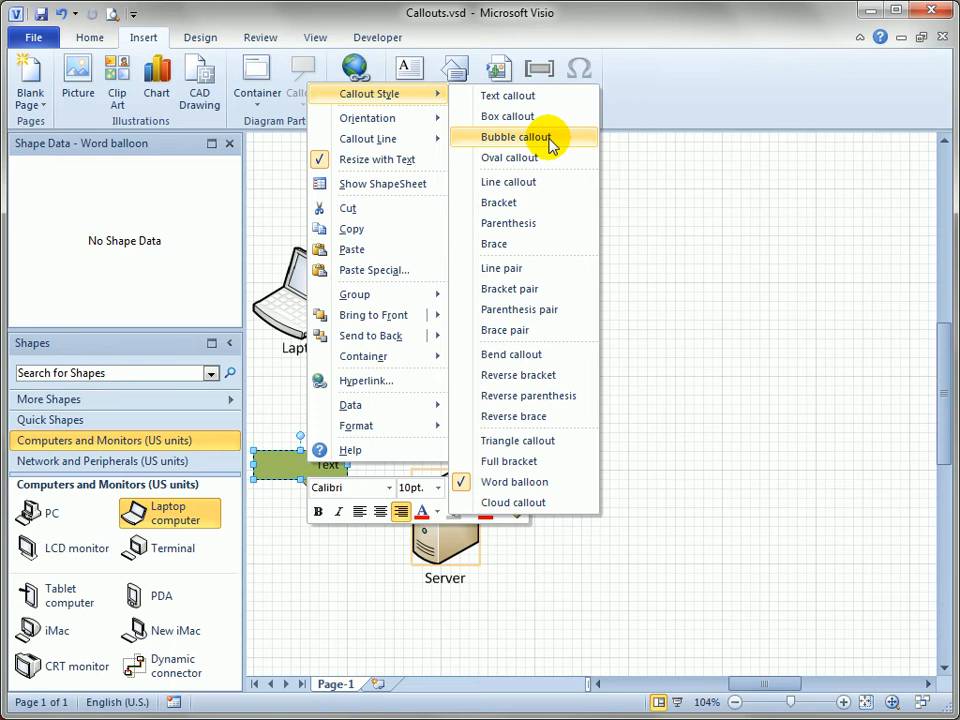
mouse_move(560, 140)
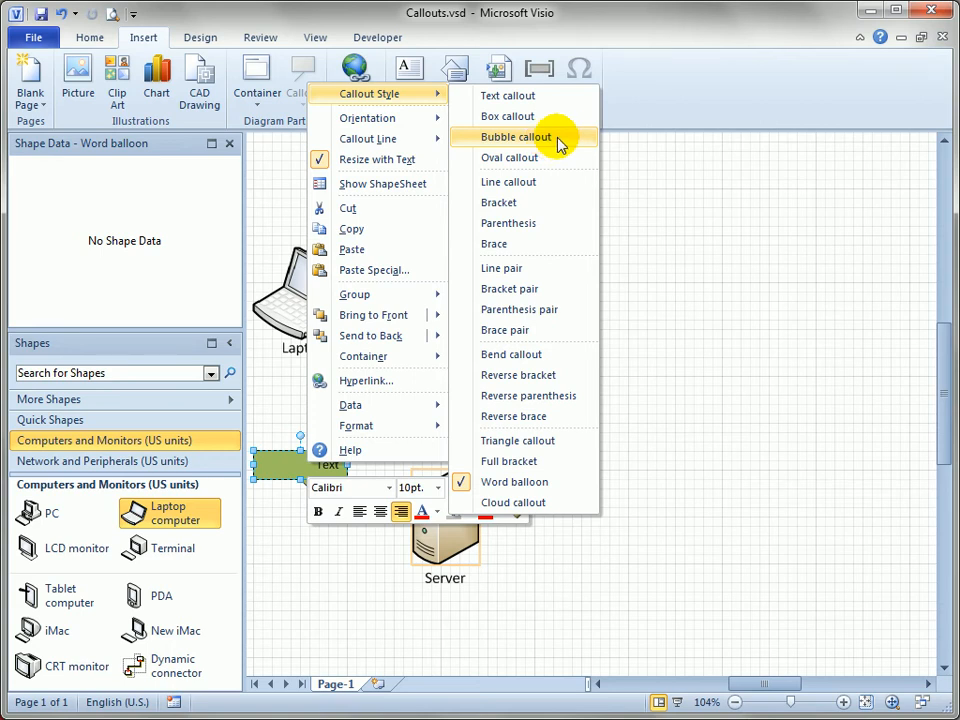
left_click(516, 136)
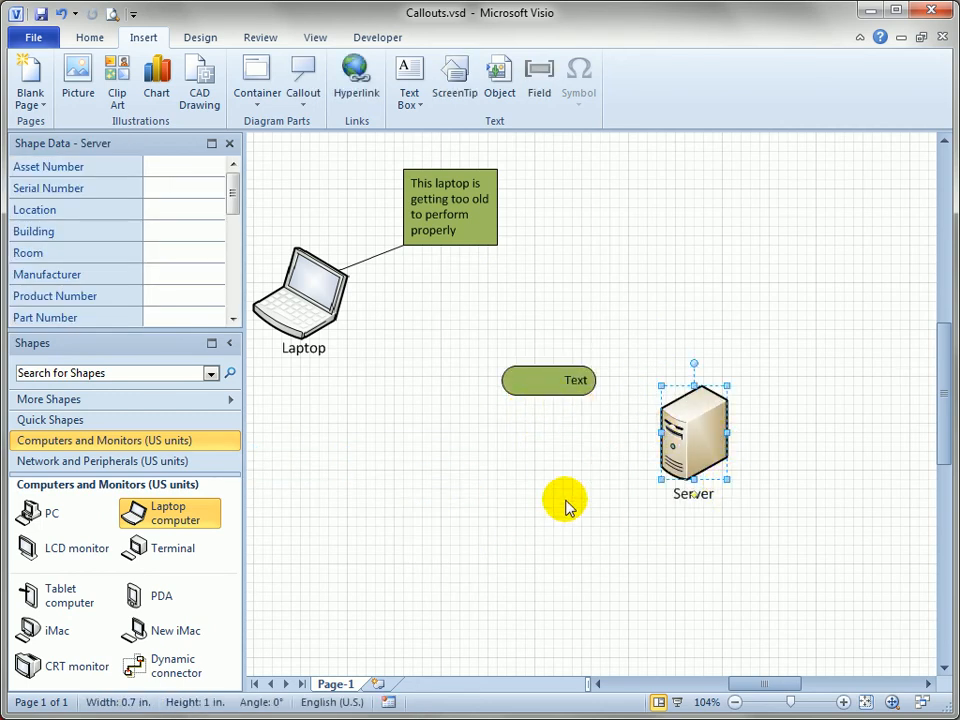
mouse_move(410, 276)
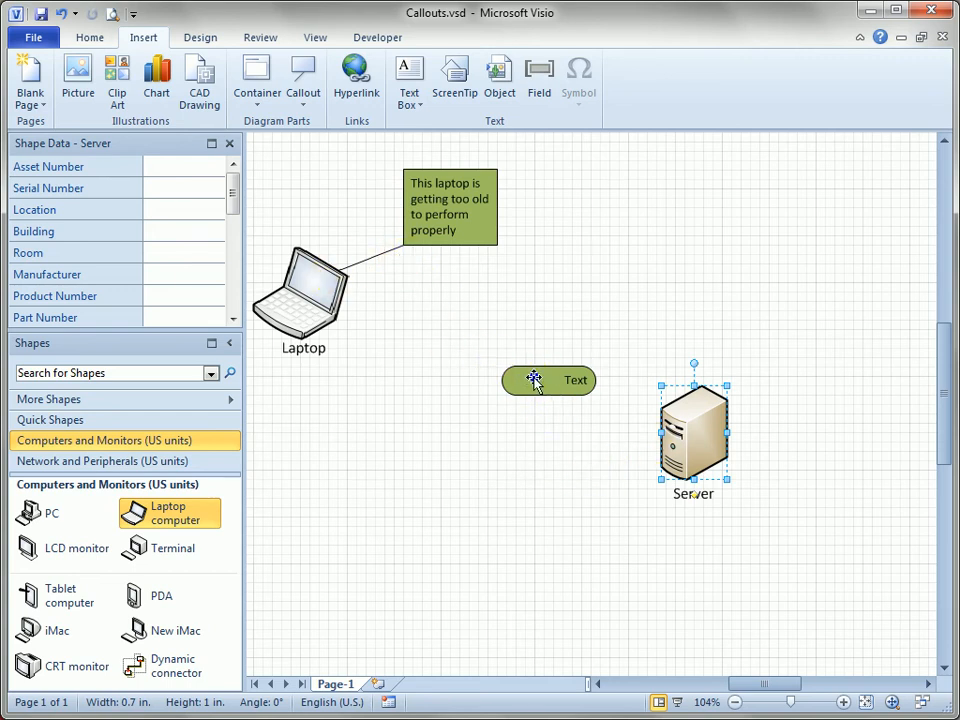
Set the bubble callout's line to Line from Center and move the server up and left of it
right_click(548, 380)
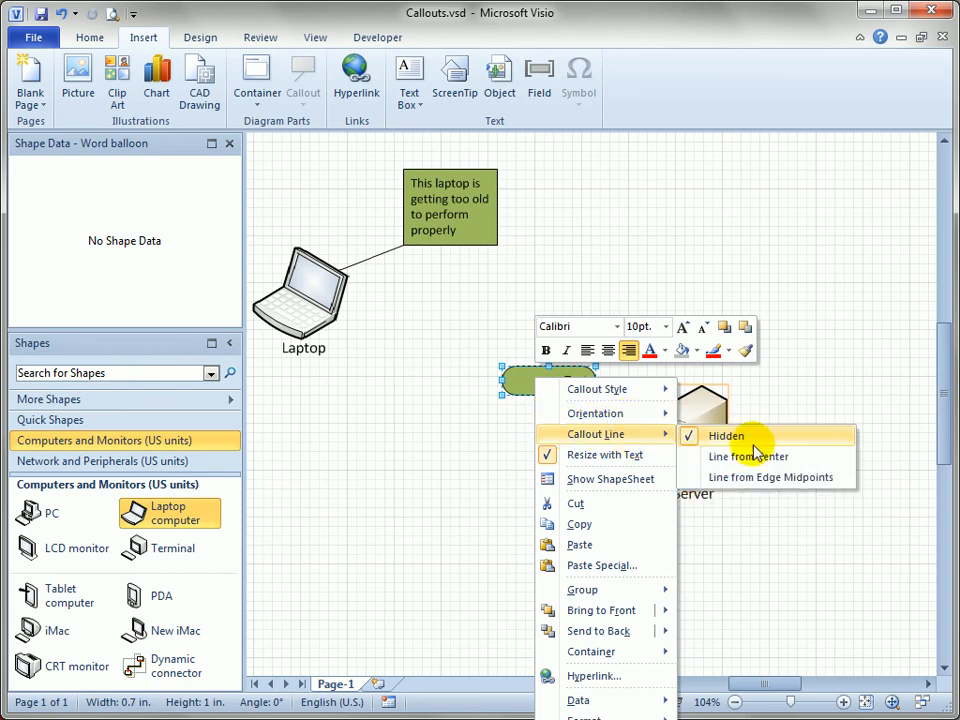
left_click(748, 456)
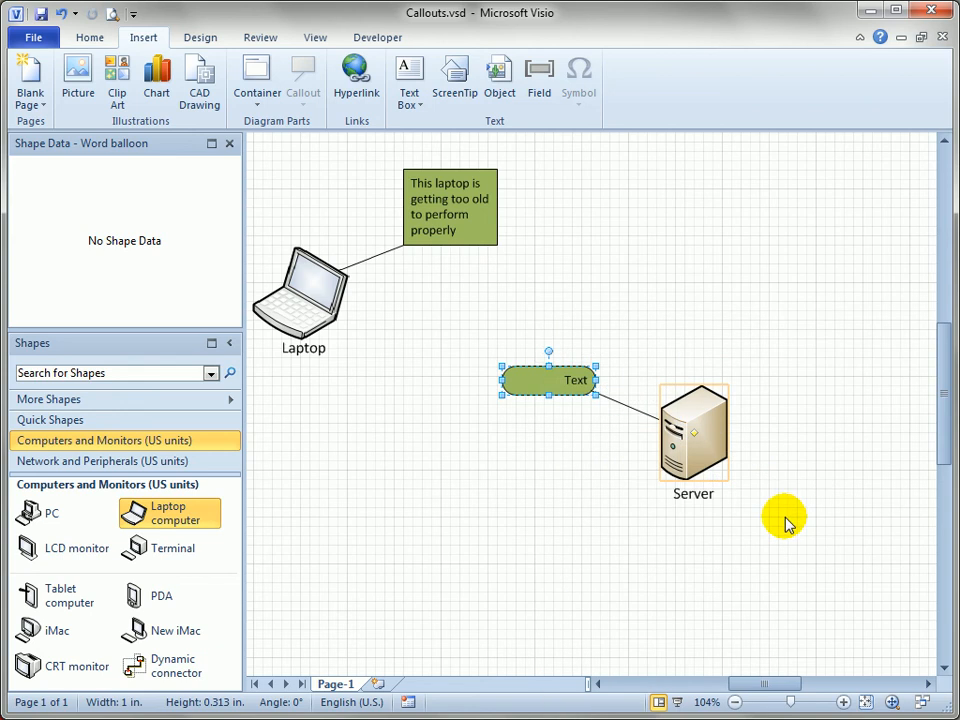
left_click_drag(548, 380, 750, 268)
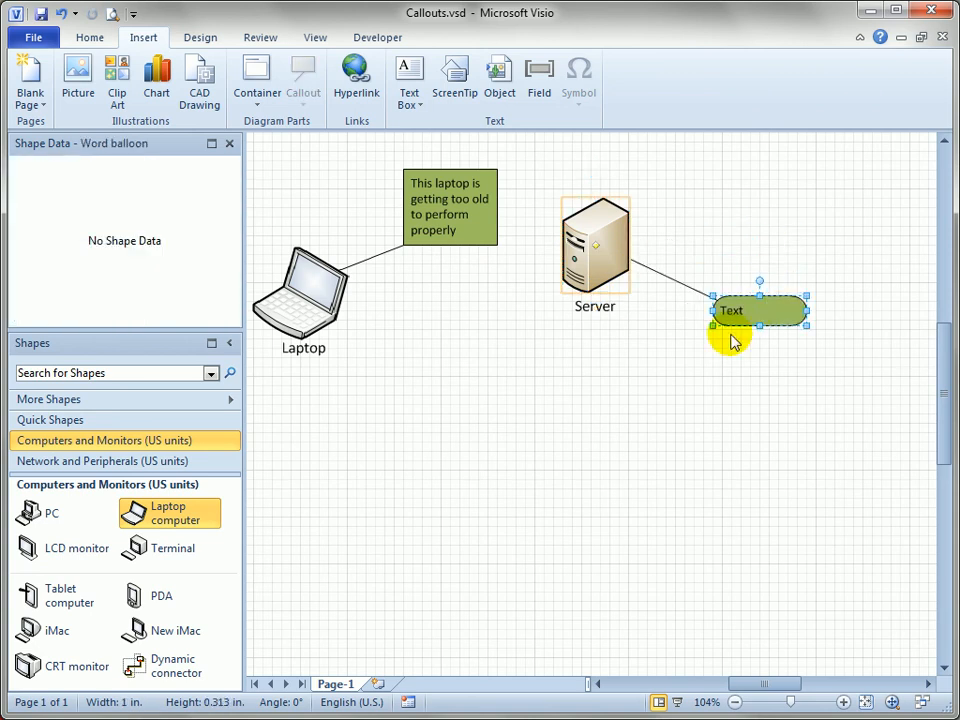
Move the server up, reselect the bubble callout and bring up its Orientation options
left_click(596, 244)
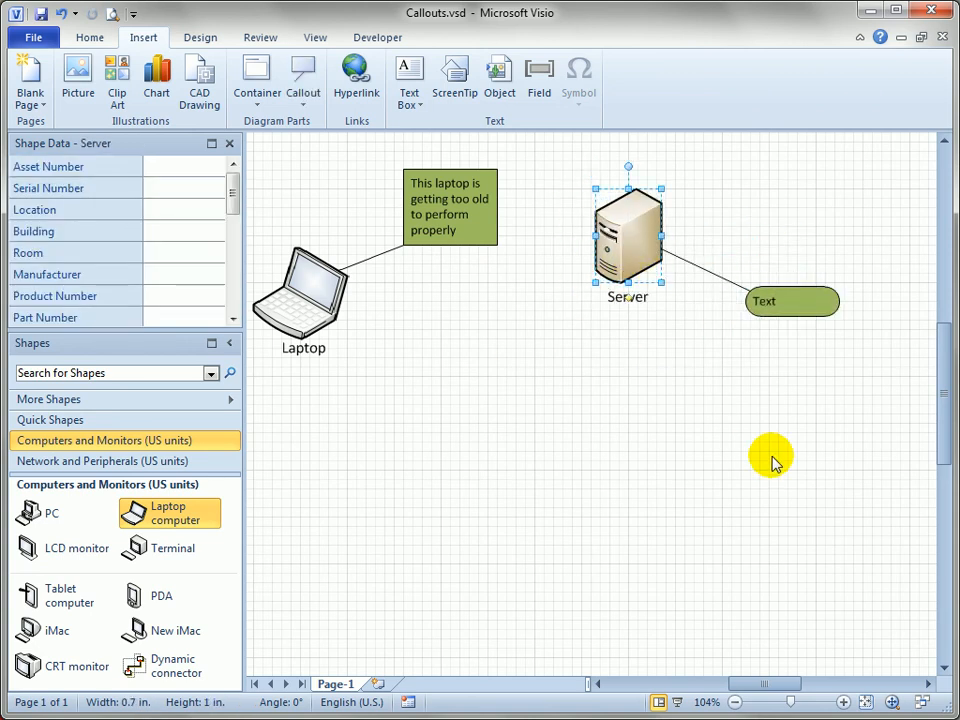
mouse_move(238, 538)
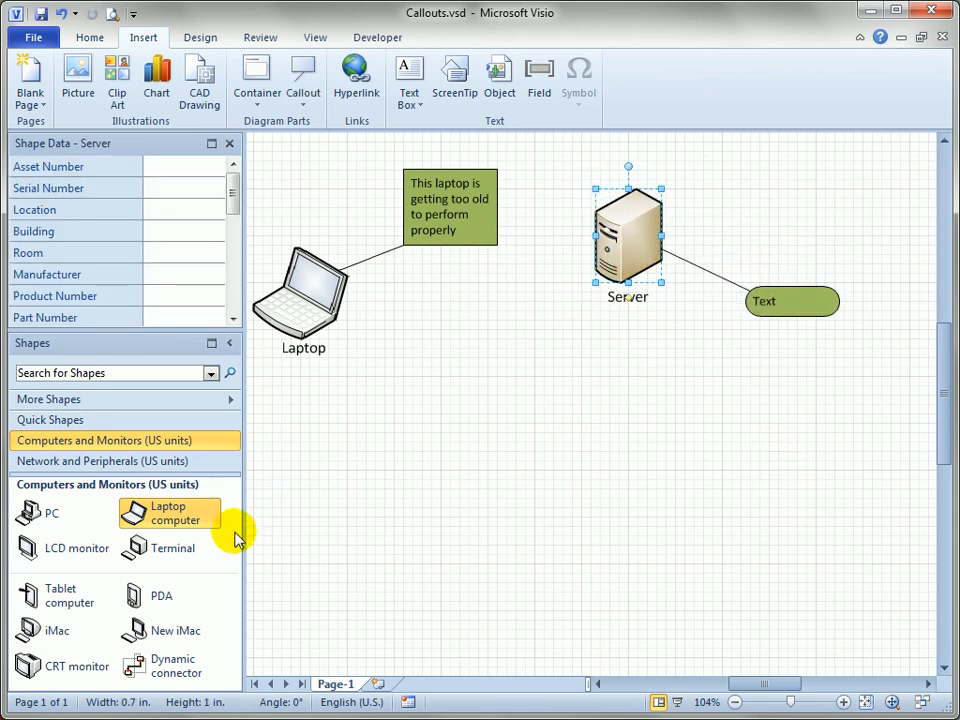
mouse_move(404, 292)
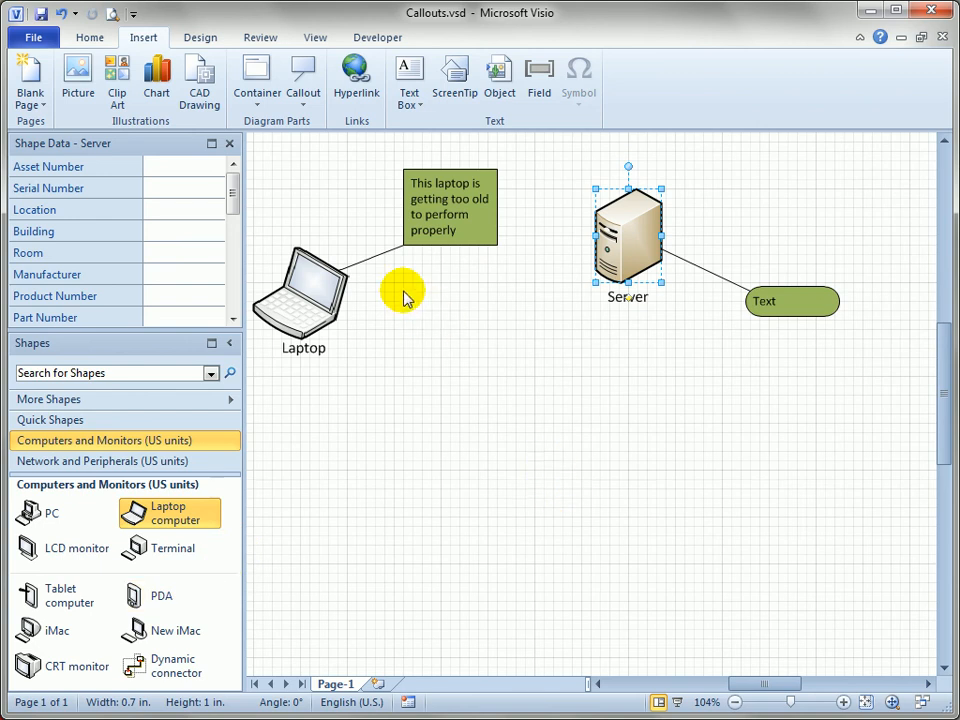
mouse_move(304, 78)
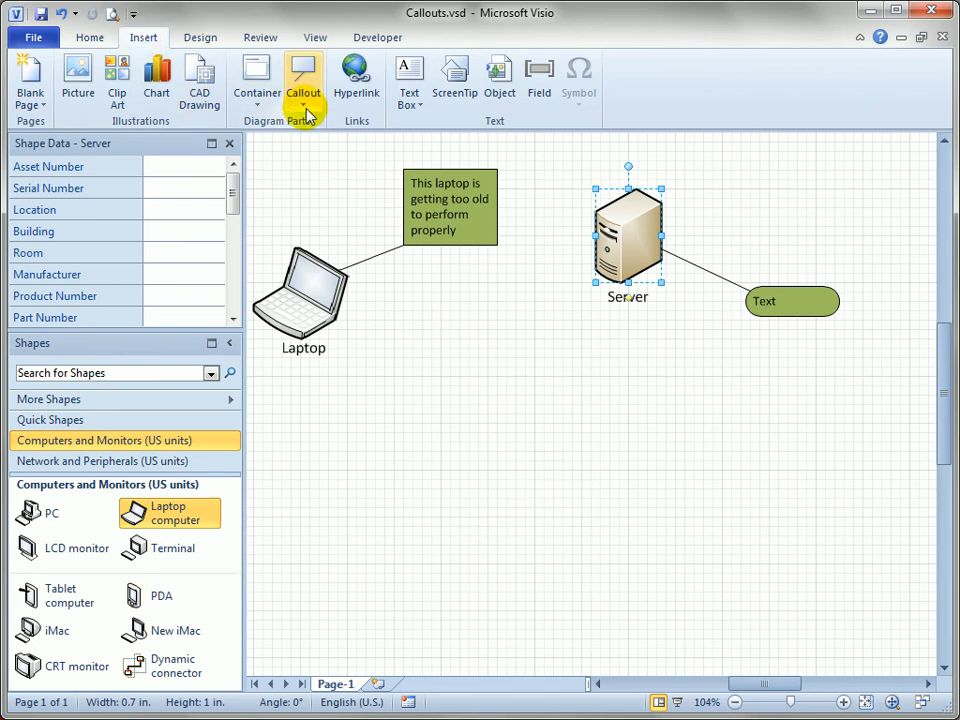
left_click(304, 80)
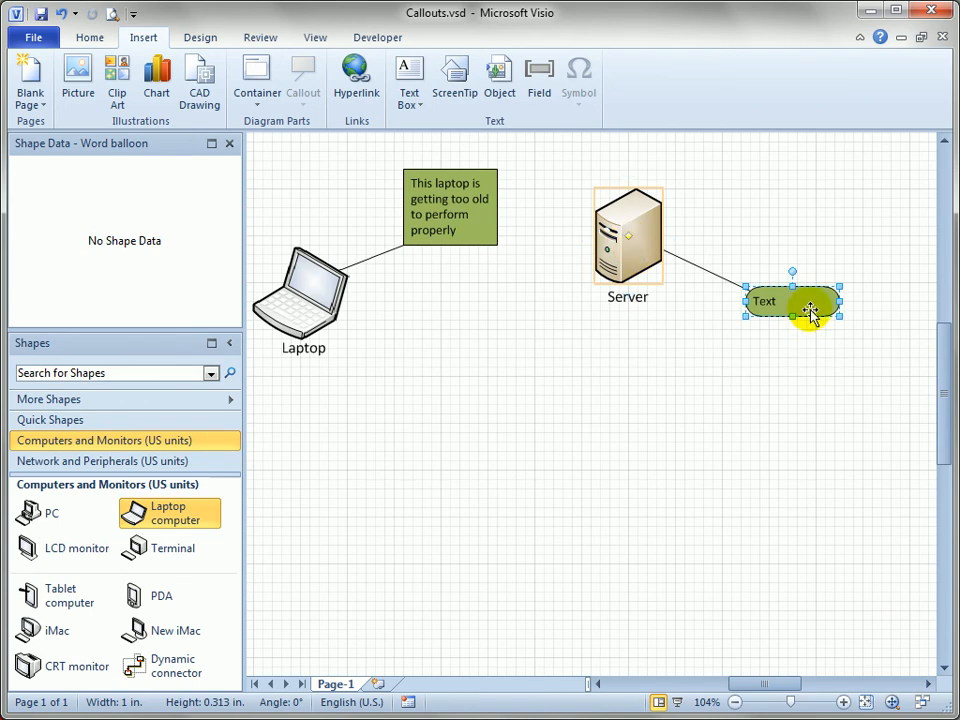
right_click(792, 300)
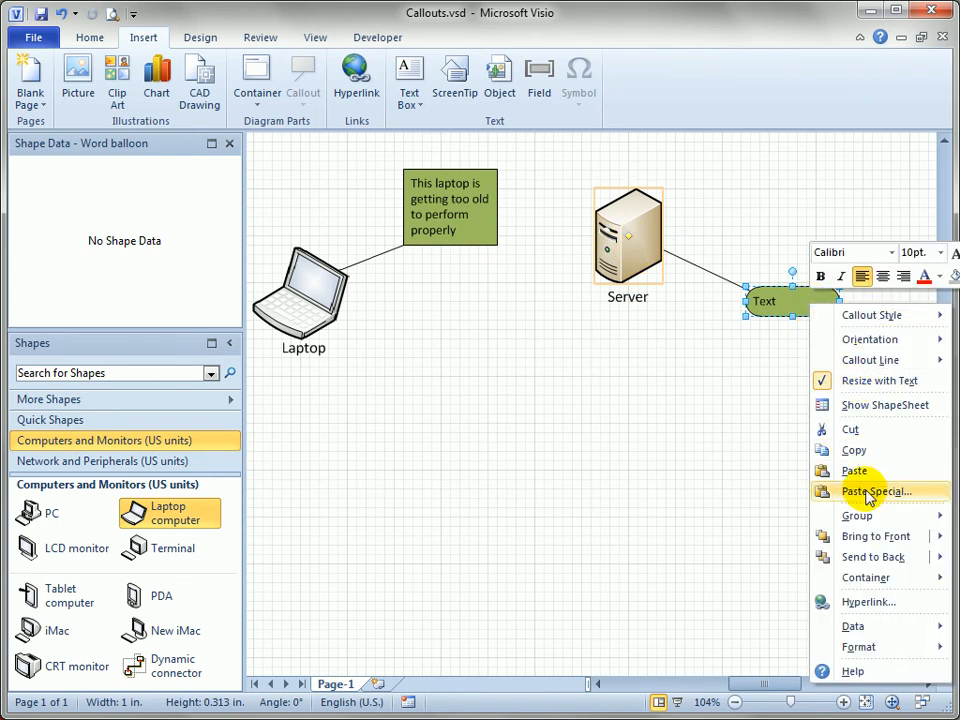
mouse_move(884, 340)
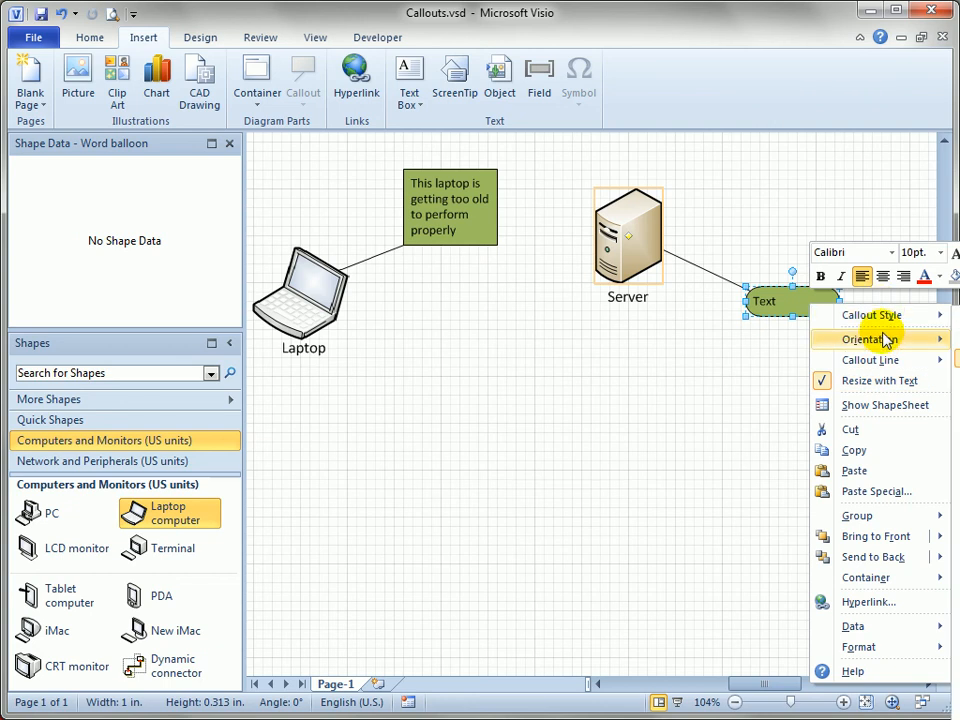